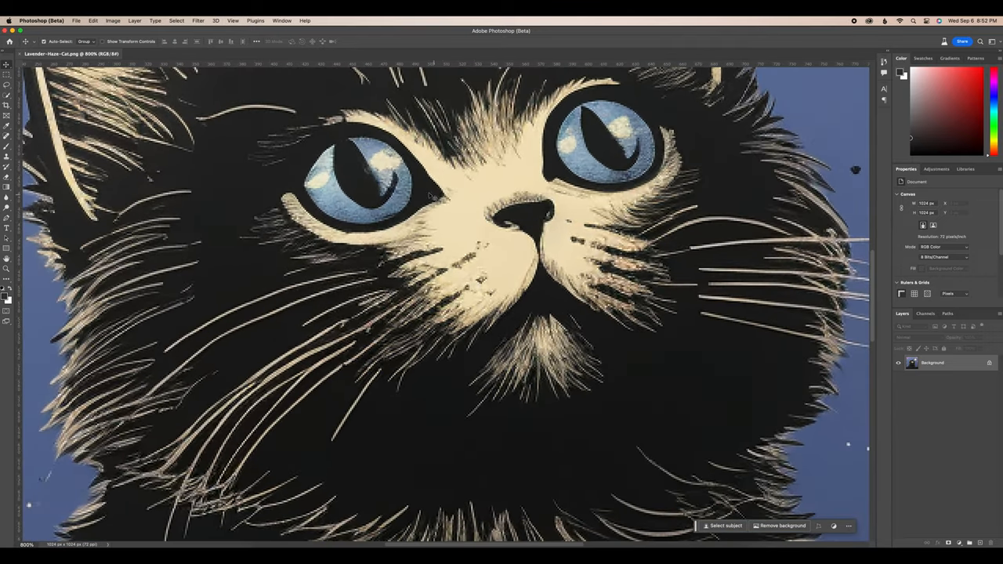
- Leave the Topaz Labs product page and launch Topaz Photo AI on its start screen
{"action": "left_click", "coordinate": [112, 21]}
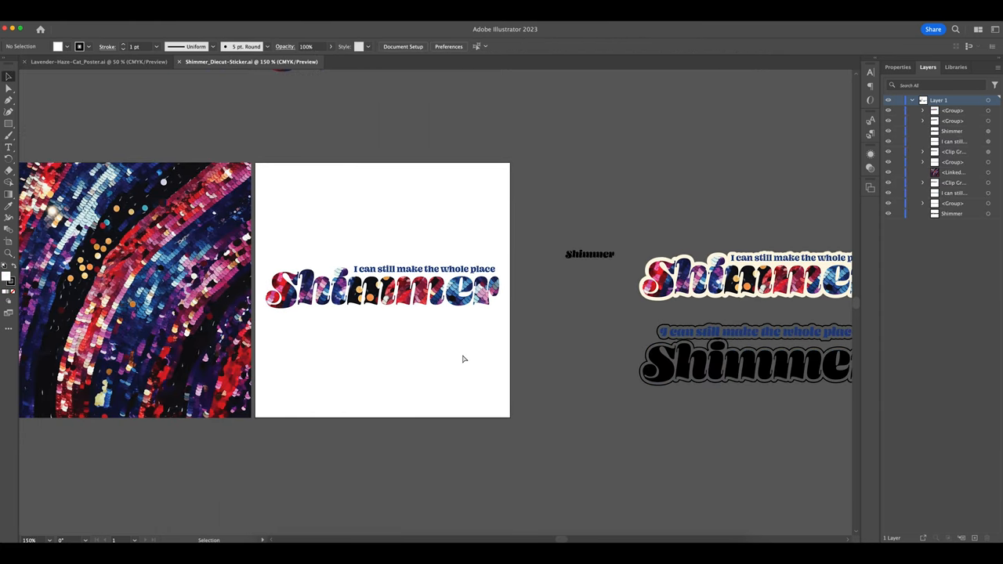
{"action": "left_click", "coordinate": [400, 63]}
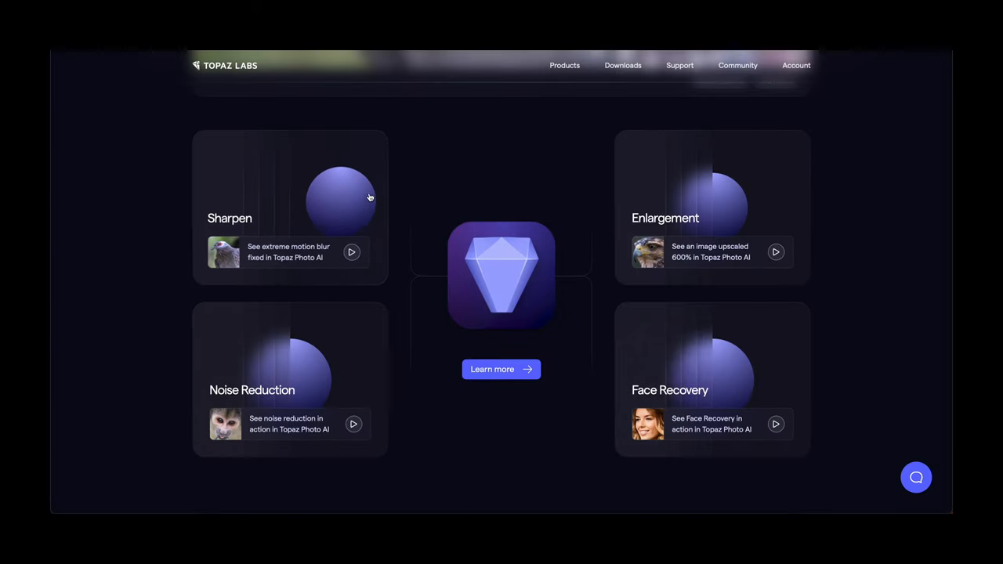
{"action": "mouse_move", "coordinate": [806, 225]}
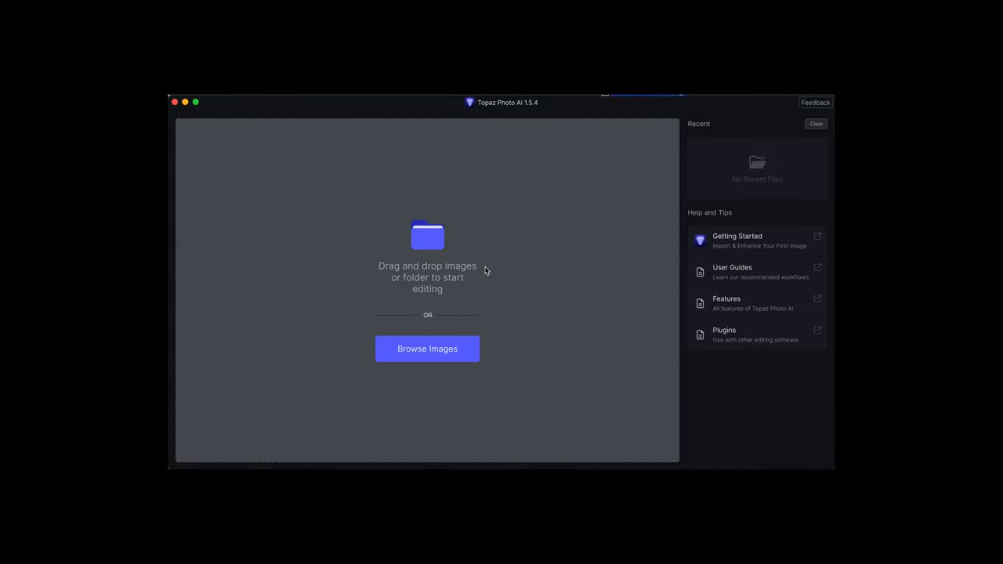
- Load Lavender-Haze-Cat.png in split before/after view at 100% zoom with Upscale auto-enabled
{"action": "left_click", "coordinate": [427, 347]}
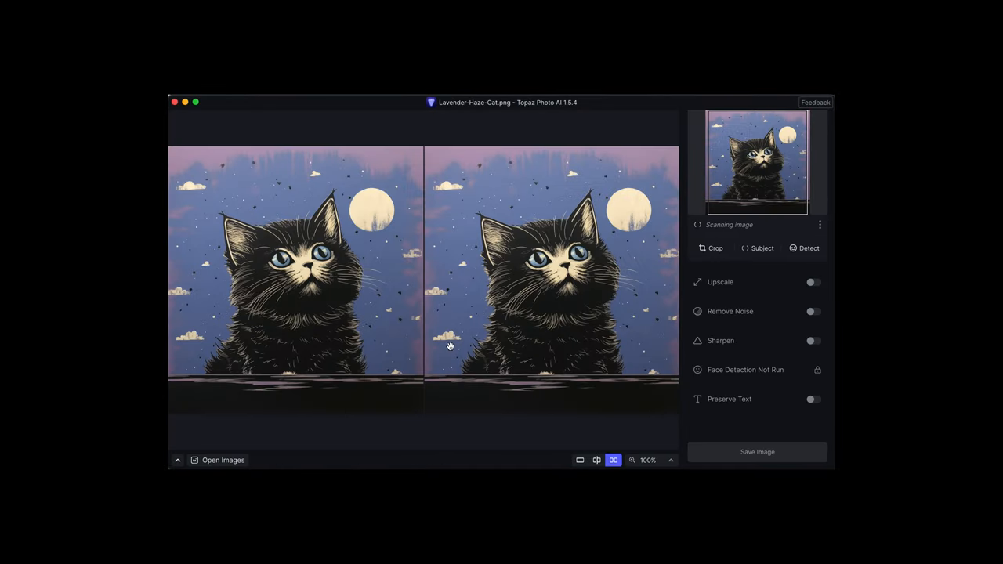
{"action": "mouse_move", "coordinate": [361, 291]}
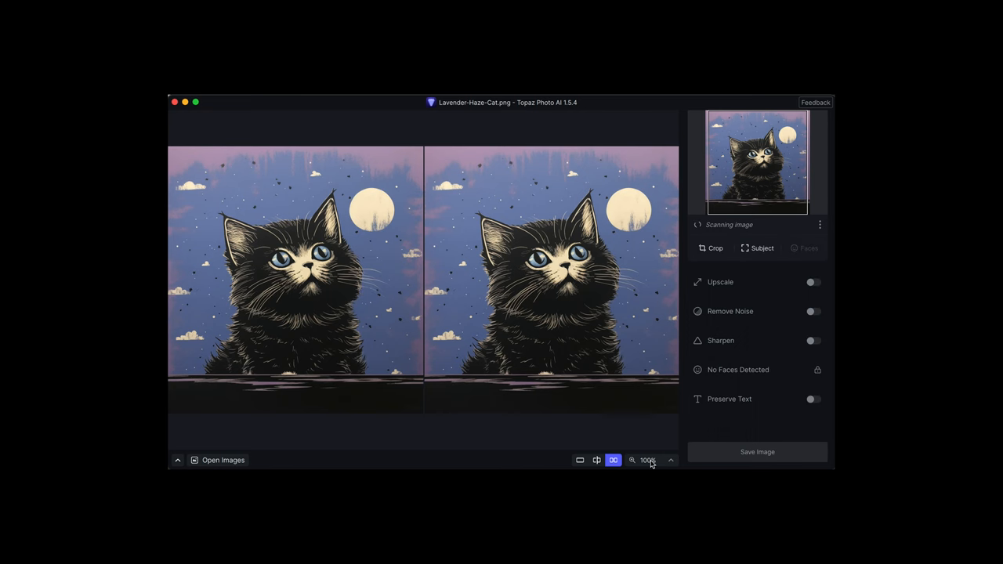
{"action": "left_click", "coordinate": [811, 283]}
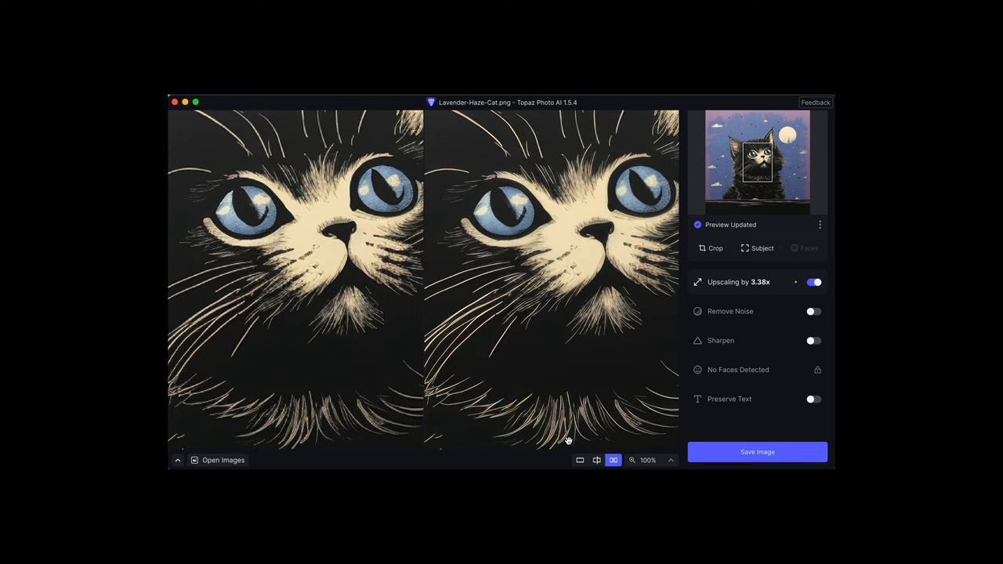
{"action": "mouse_move", "coordinate": [391, 305]}
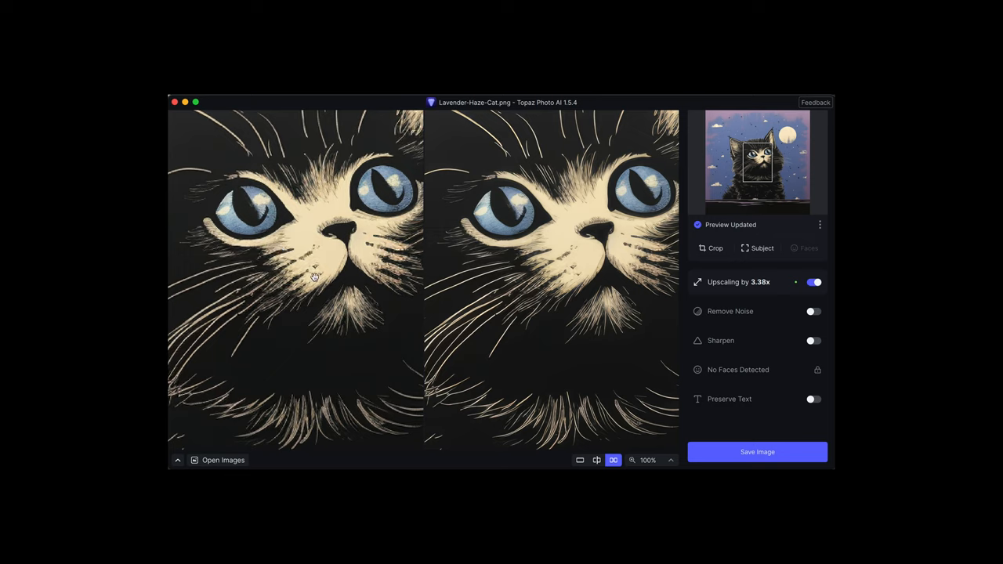
{"action": "mouse_move", "coordinate": [591, 304]}
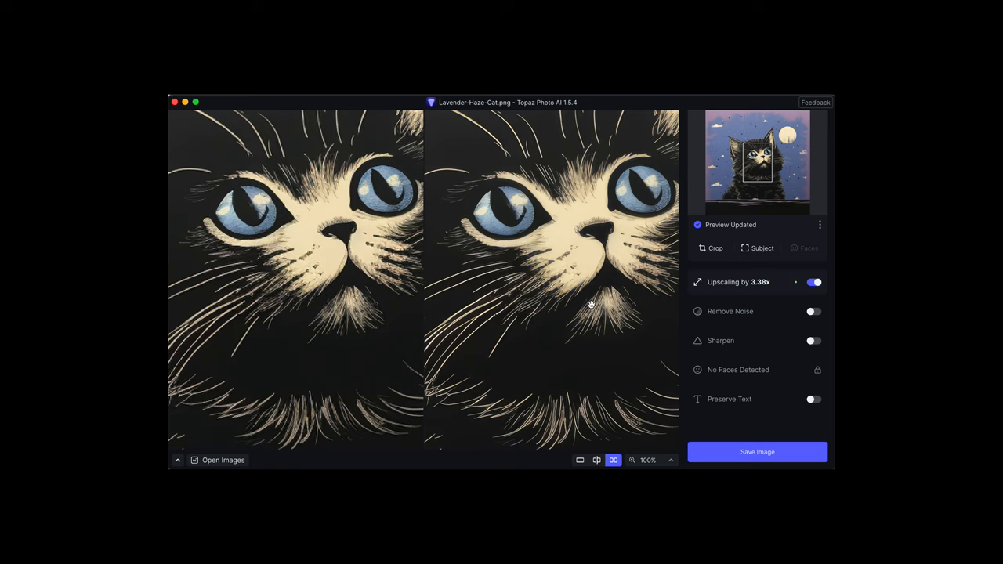
- Set the cat upscale to Max 6x with the Standard AI model and minor deblur at 13
{"action": "left_click", "coordinate": [699, 282]}
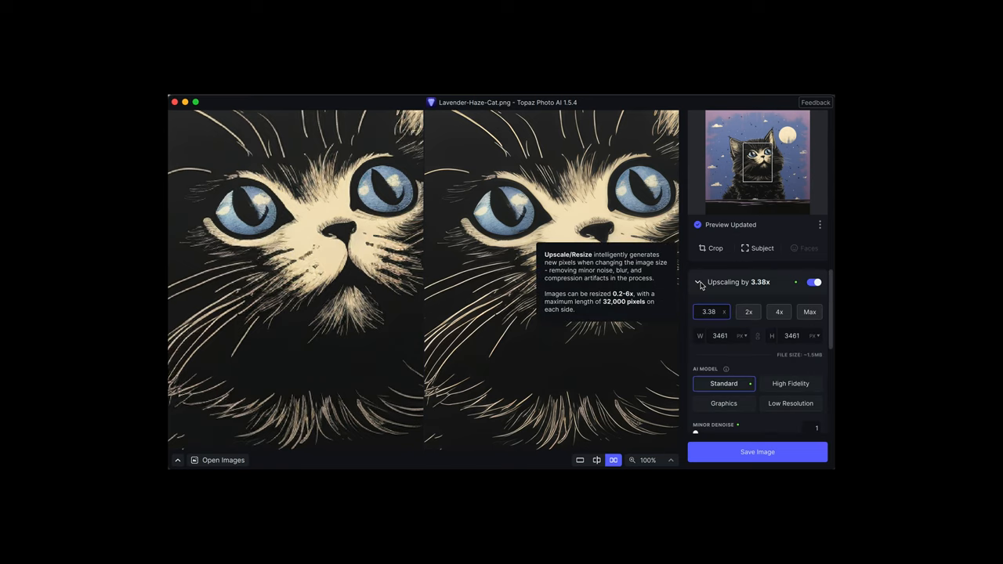
{"action": "mouse_move", "coordinate": [809, 312]}
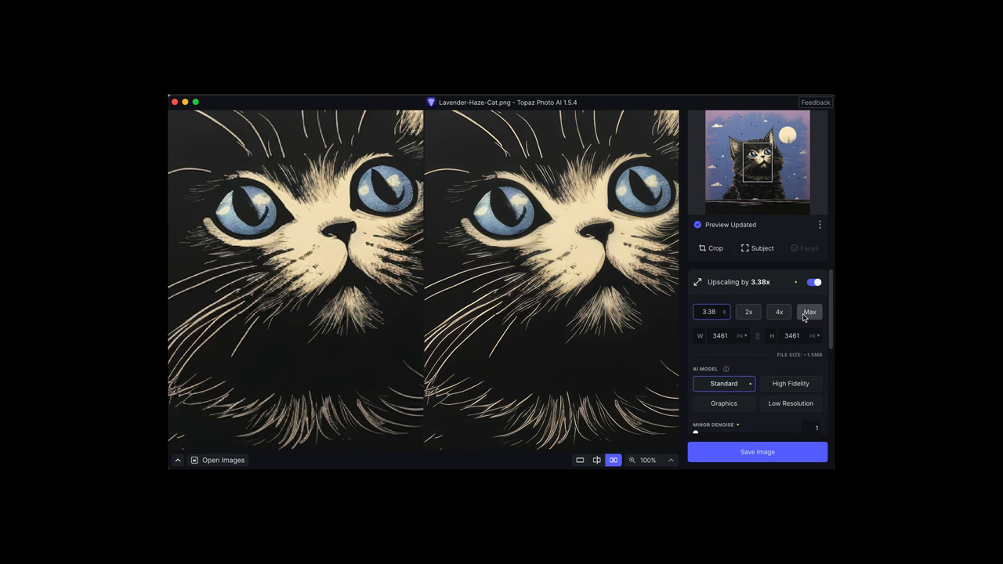
{"action": "left_click", "coordinate": [808, 312]}
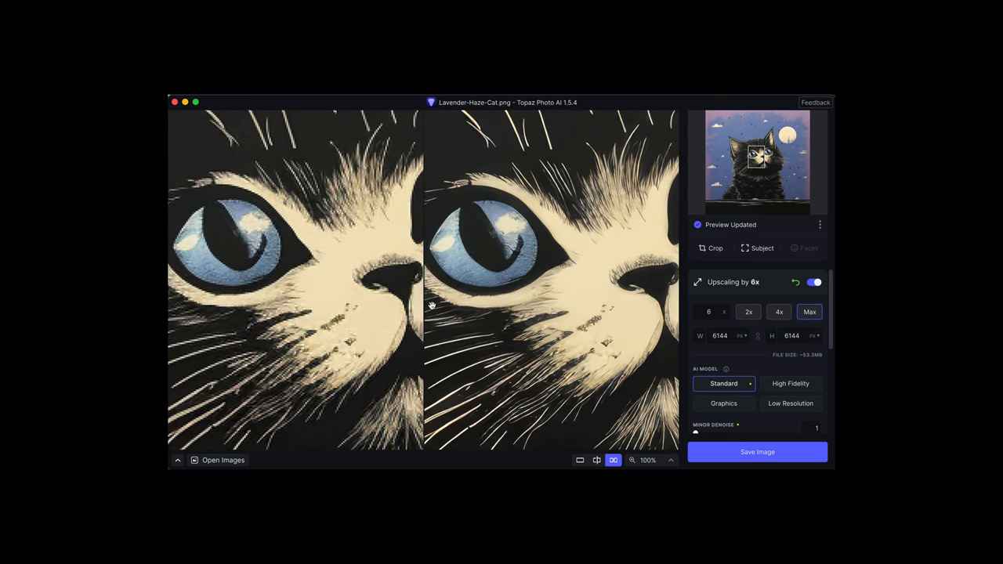
{"action": "mouse_move", "coordinate": [274, 273]}
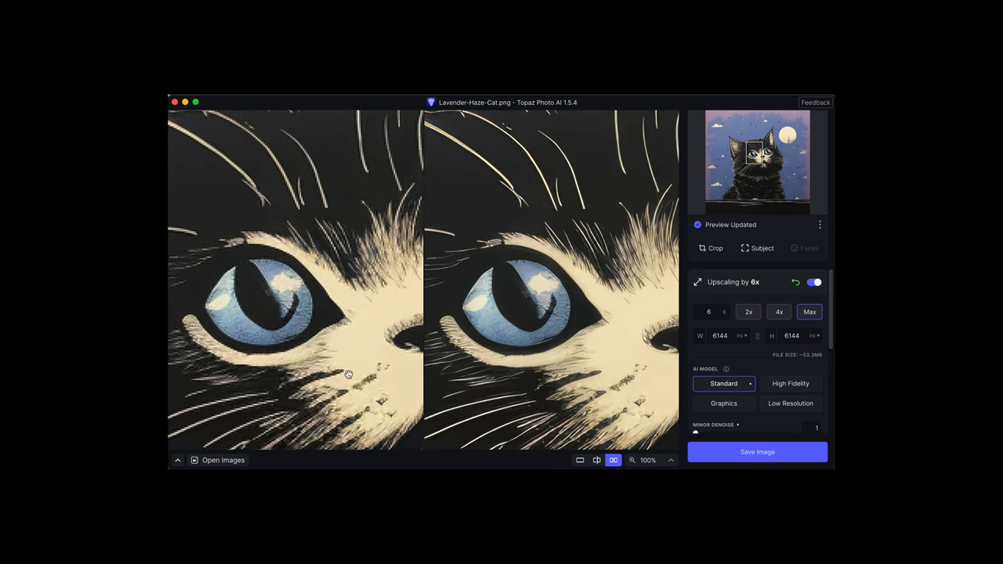
{"action": "mouse_move", "coordinate": [740, 376]}
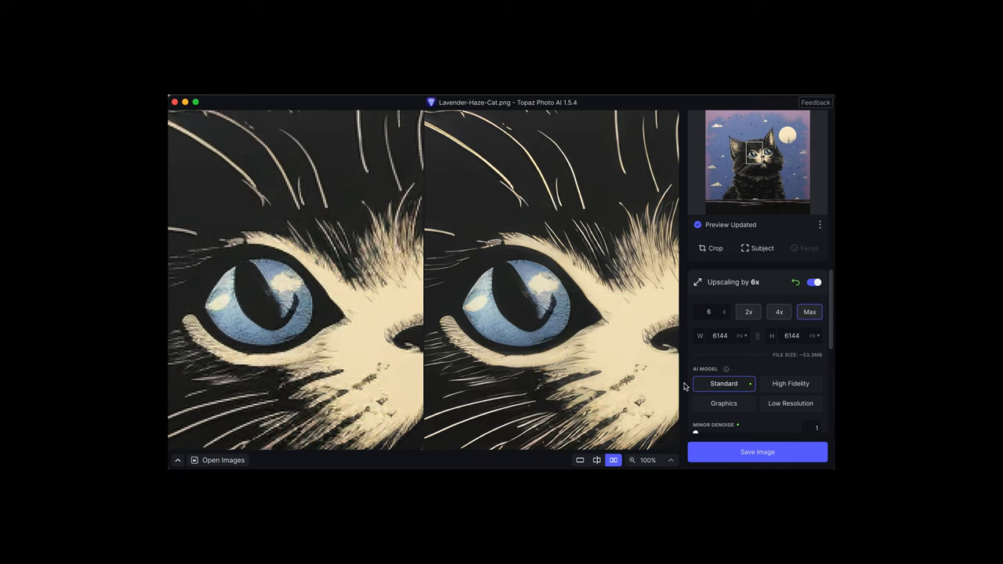
{"action": "left_click", "coordinate": [724, 403]}
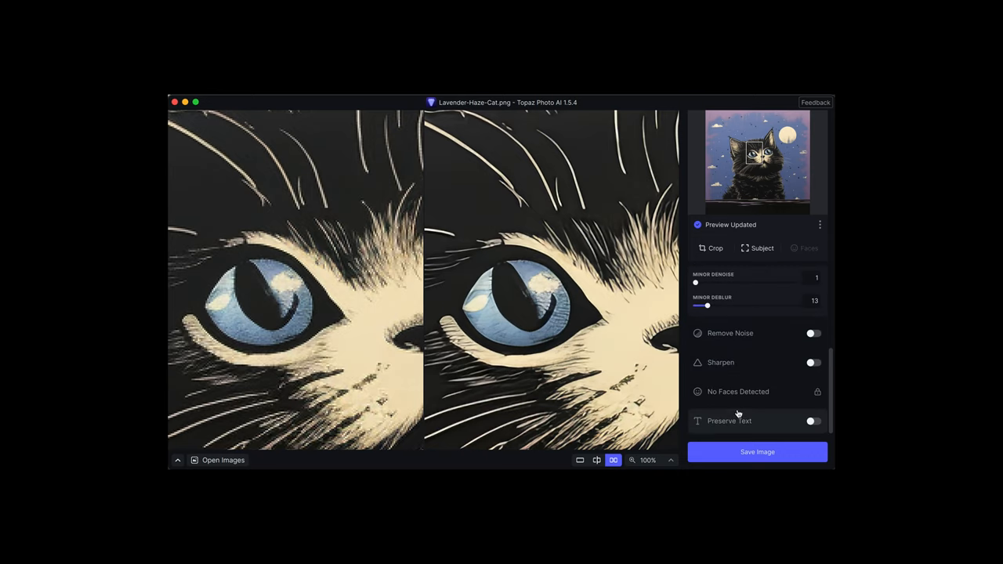
{"action": "mouse_move", "coordinate": [779, 424]}
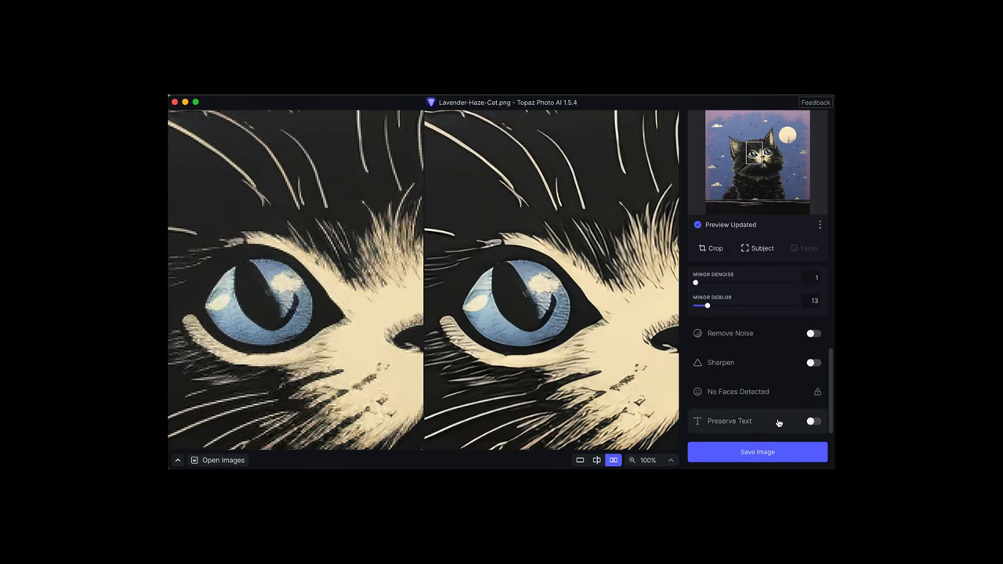
{"action": "left_click", "coordinate": [755, 452]}
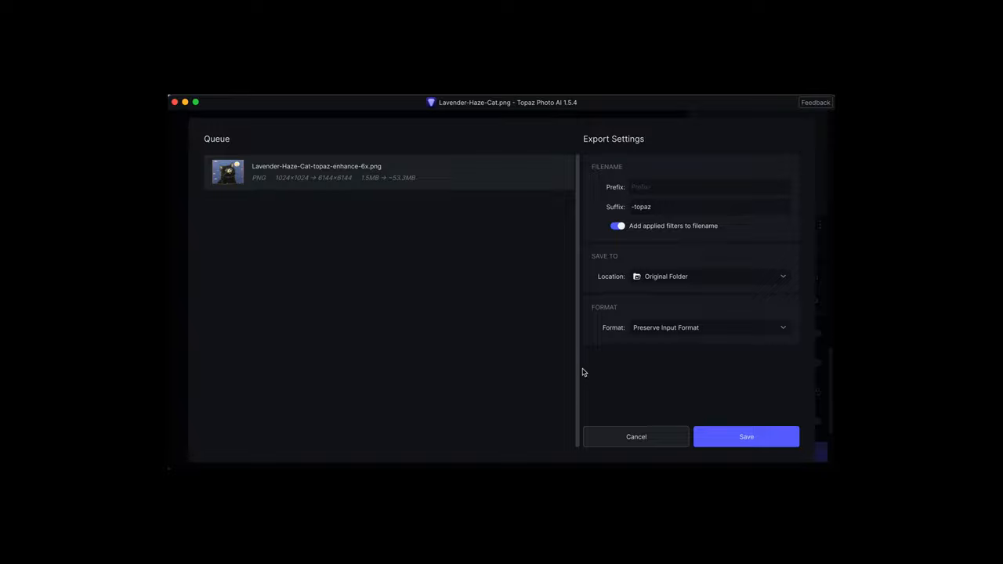
{"action": "mouse_move", "coordinate": [364, 184]}
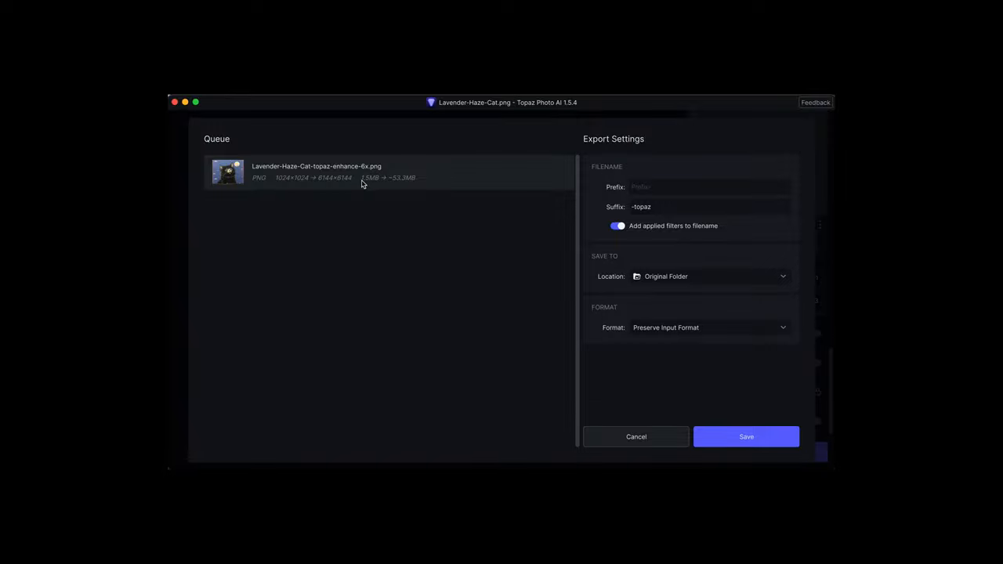
{"action": "mouse_move", "coordinate": [404, 185]}
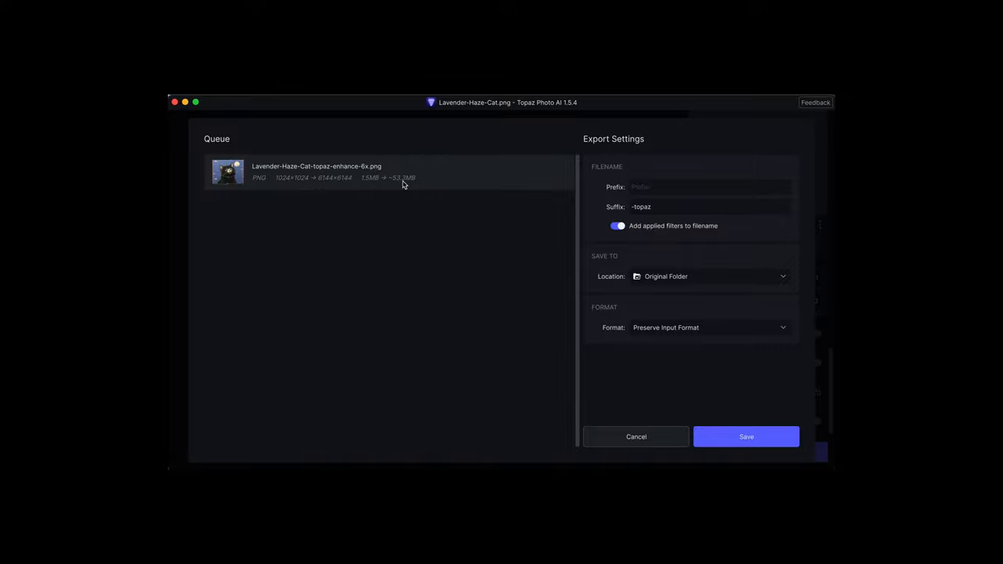
{"action": "mouse_move", "coordinate": [470, 215]}
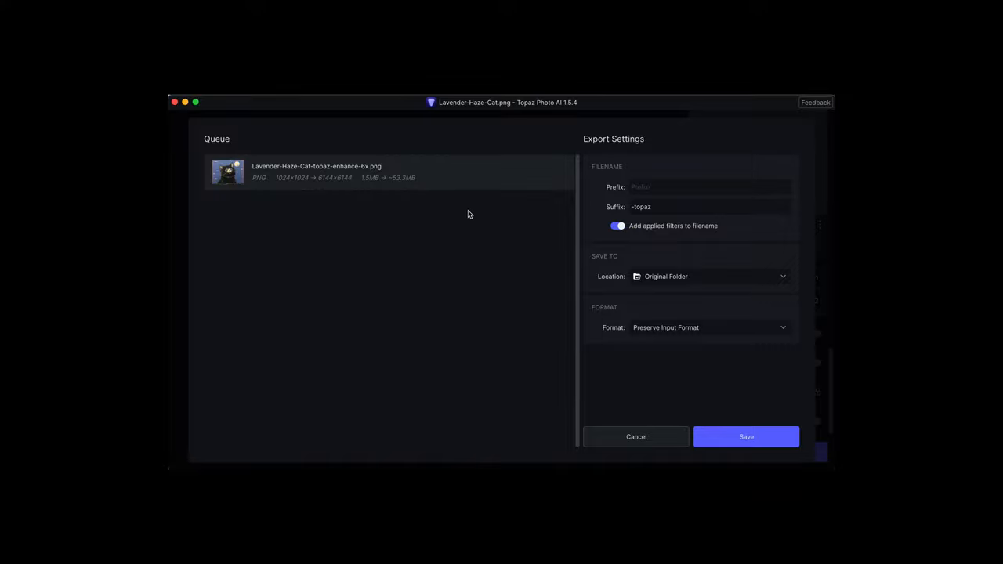
{"action": "mouse_move", "coordinate": [600, 235]}
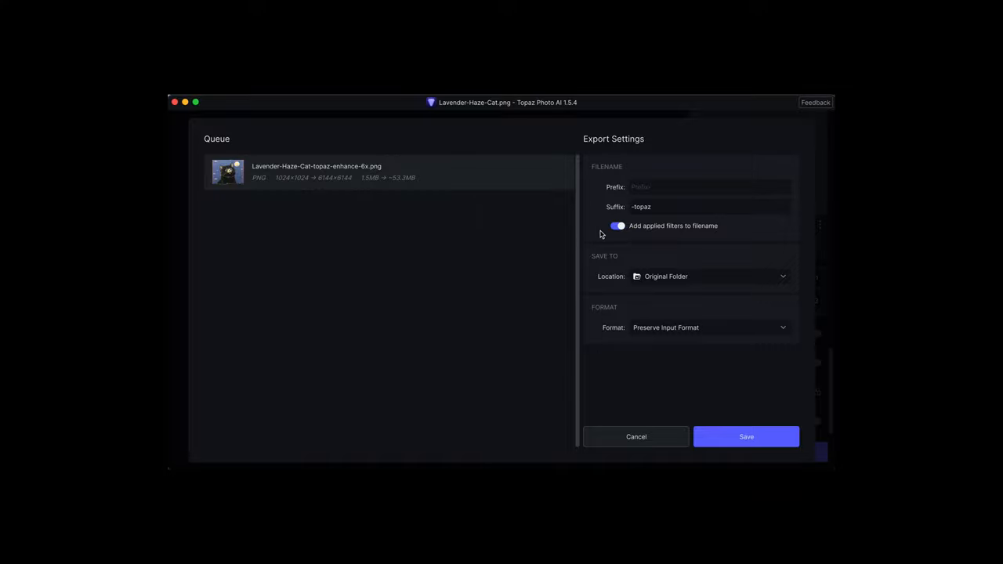
- Keep applied filters in the filename and export as JPEG at quality 100
{"action": "left_click", "coordinate": [617, 226]}
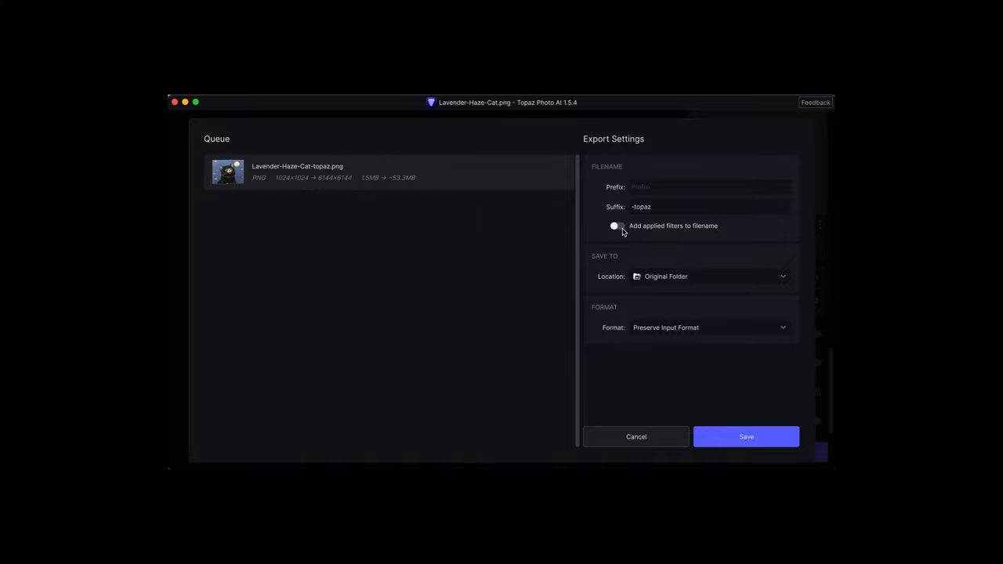
{"action": "left_click", "coordinate": [615, 226]}
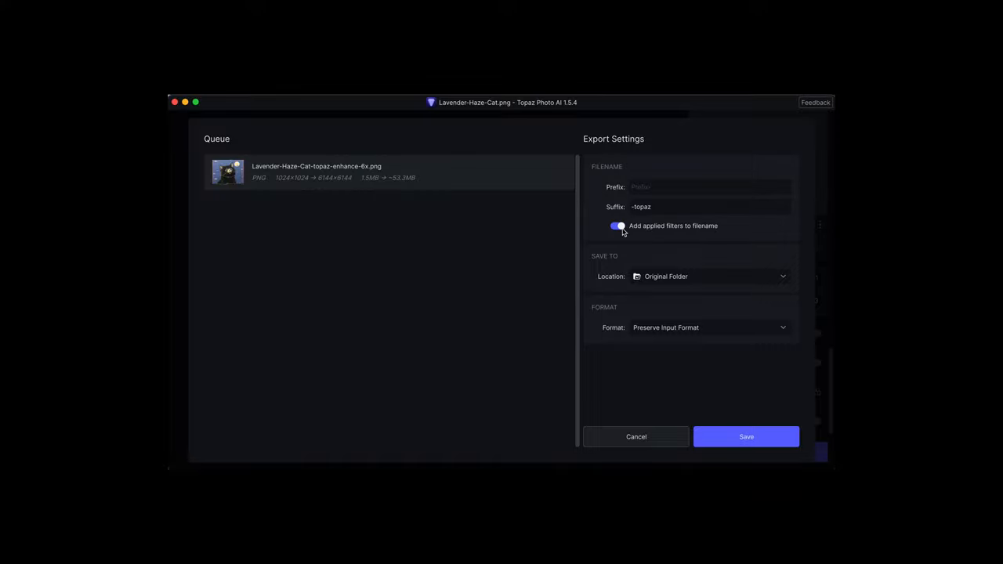
{"action": "left_click", "coordinate": [708, 327]}
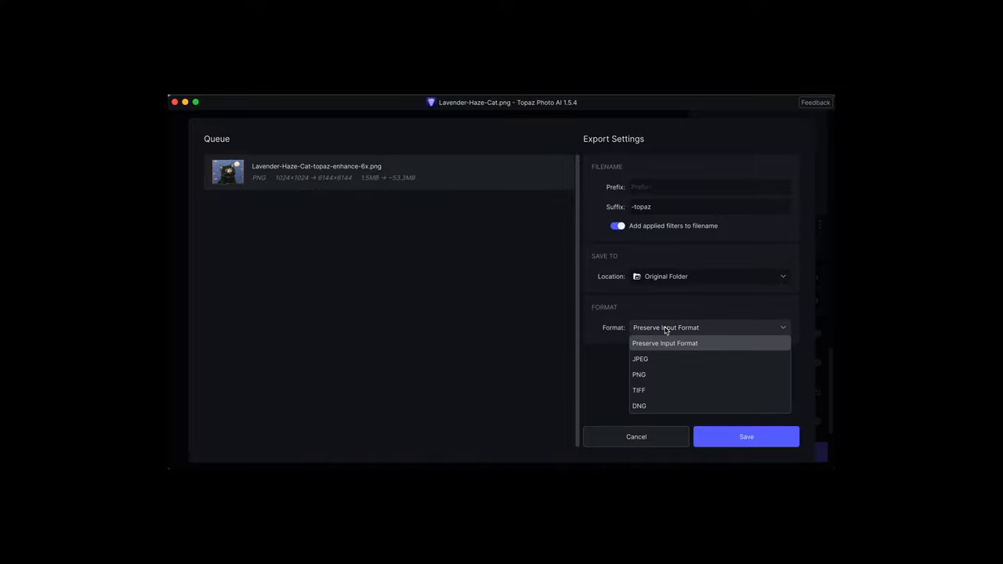
{"action": "mouse_move", "coordinate": [664, 329]}
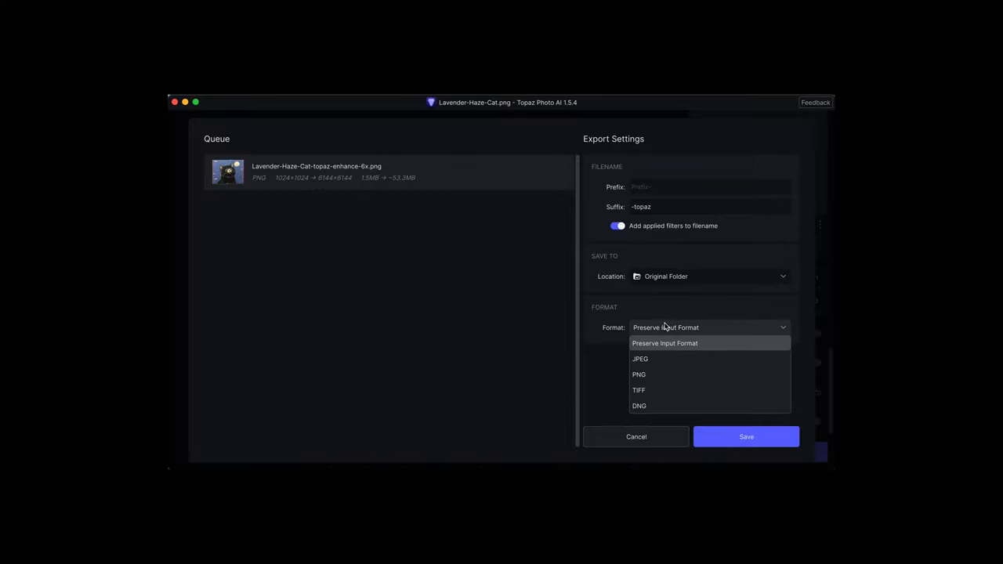
{"action": "mouse_move", "coordinate": [661, 359]}
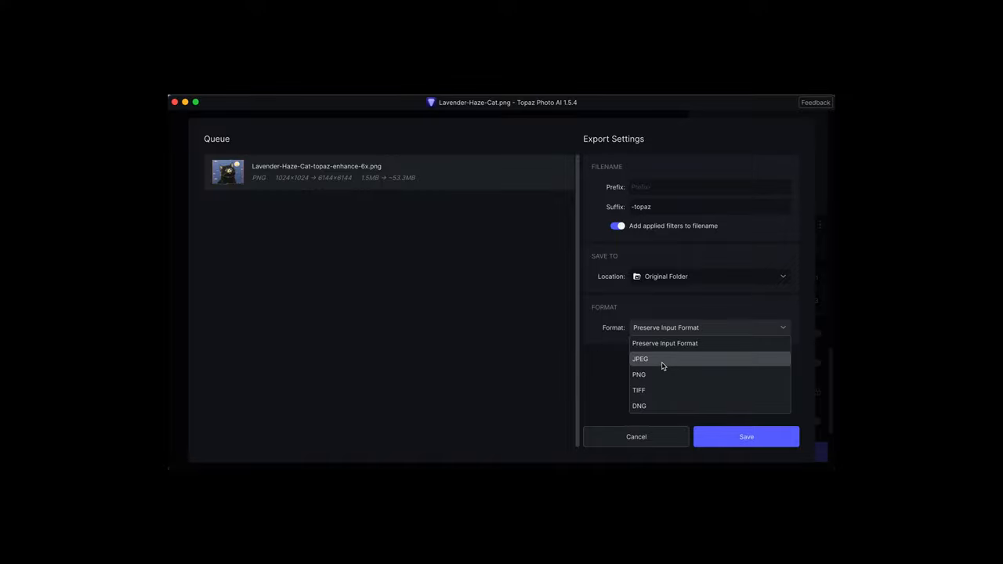
{"action": "left_click", "coordinate": [639, 357]}
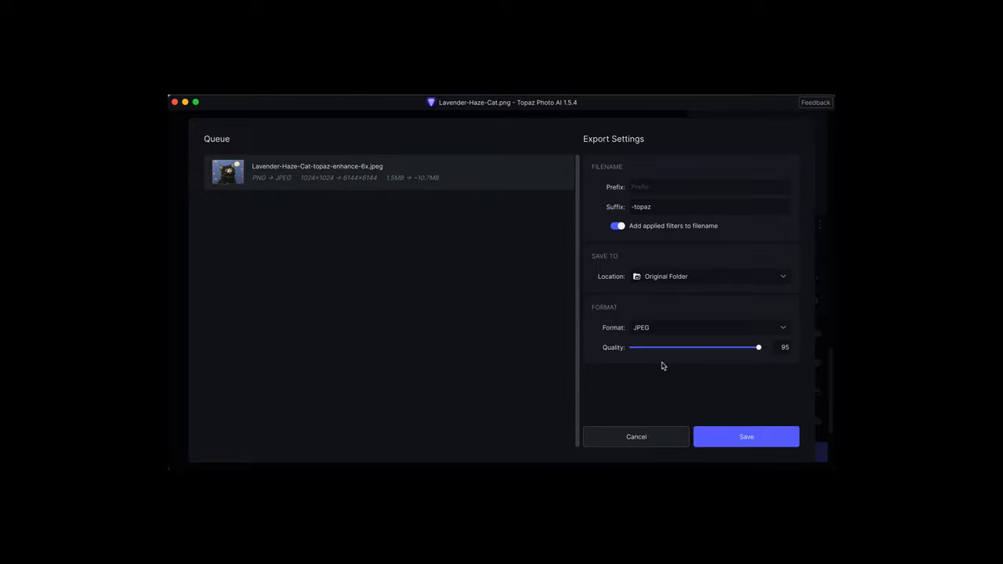
{"action": "mouse_move", "coordinate": [758, 347]}
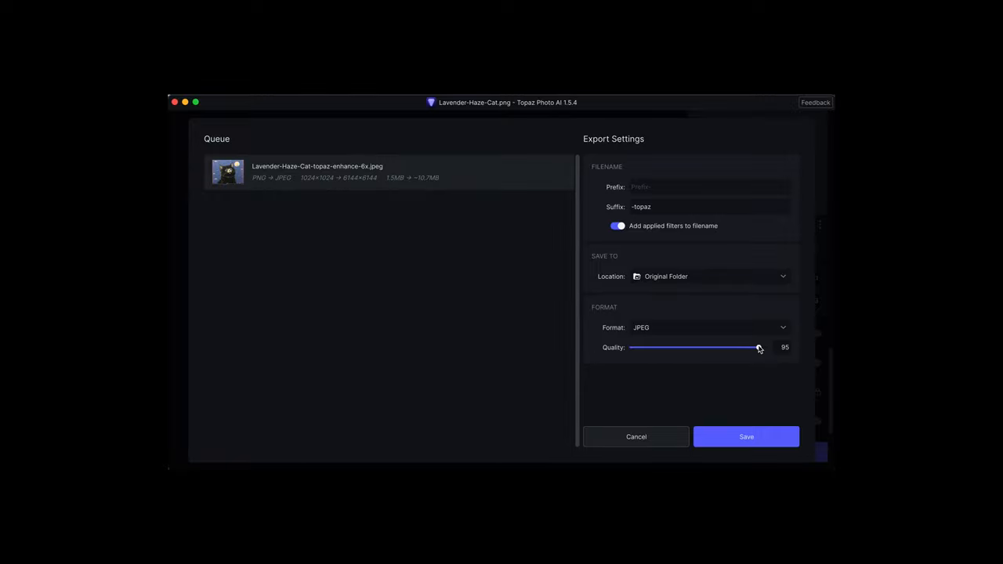
{"action": "left_click_drag", "start_coordinate": [758, 348], "coordinate": [765, 348]}
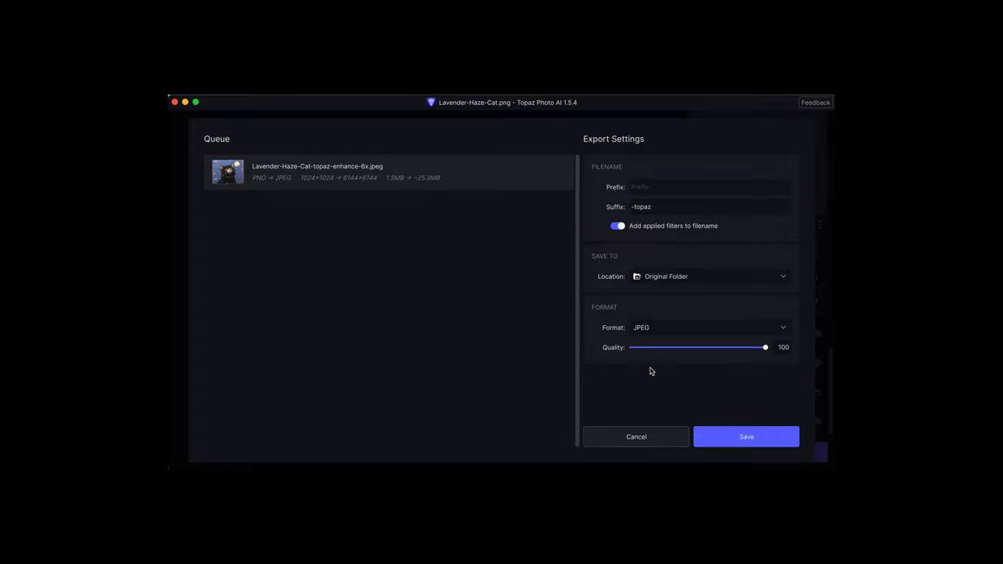
- Save the 6x-upscaled cat as a JPEG and close the export window
{"action": "left_click", "coordinate": [746, 436]}
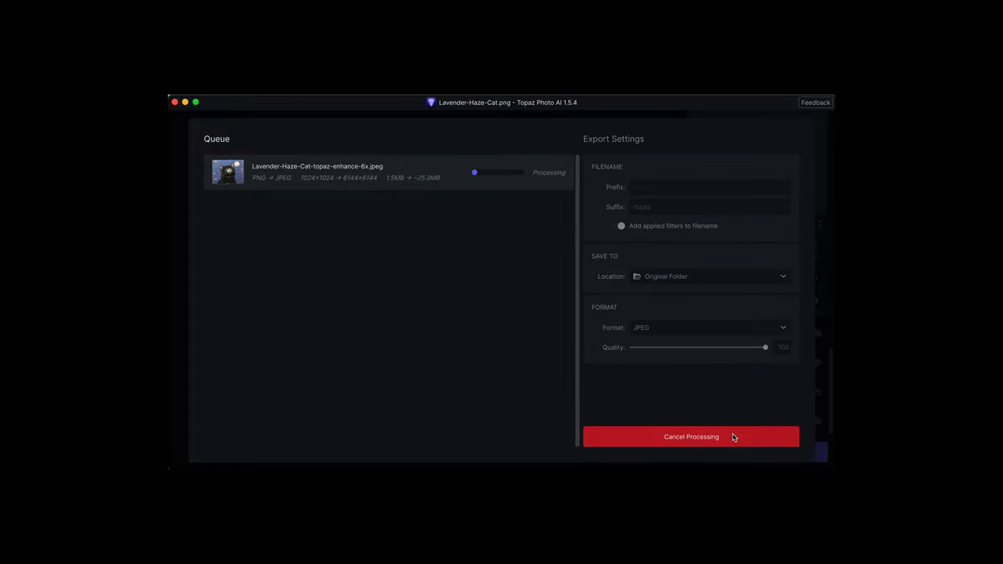
{"action": "mouse_move", "coordinate": [740, 399]}
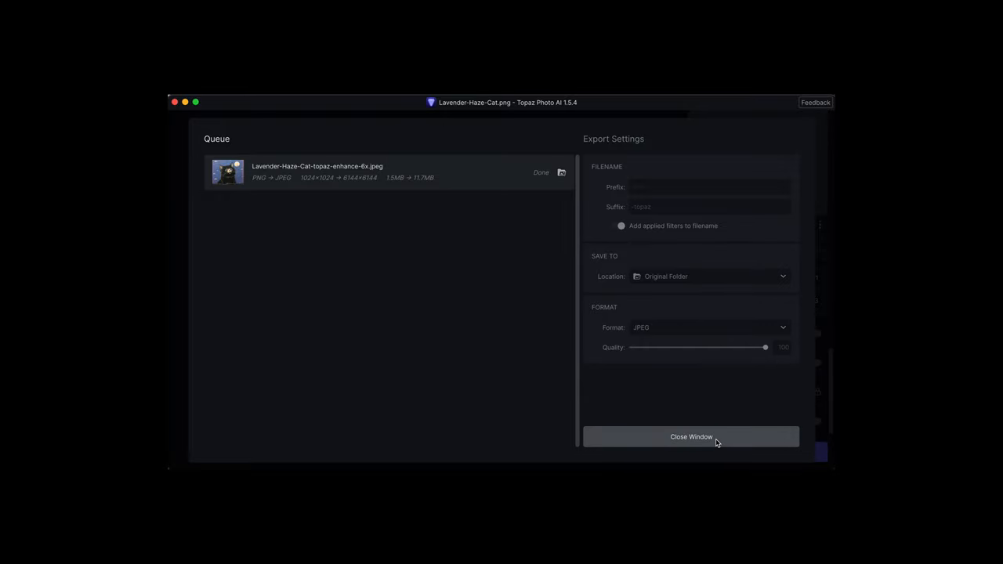
{"action": "left_click", "coordinate": [689, 435]}
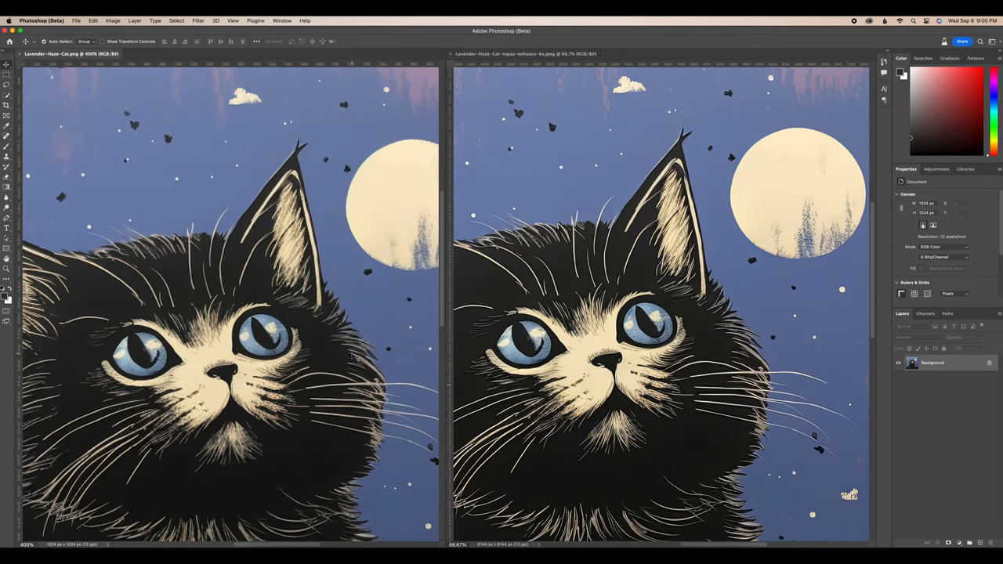
- Scroll the tiled original and upscaled cat images in Photoshop to compare detail
{"action": "scroll", "scroll_direction": "down", "scroll_amount": 3}
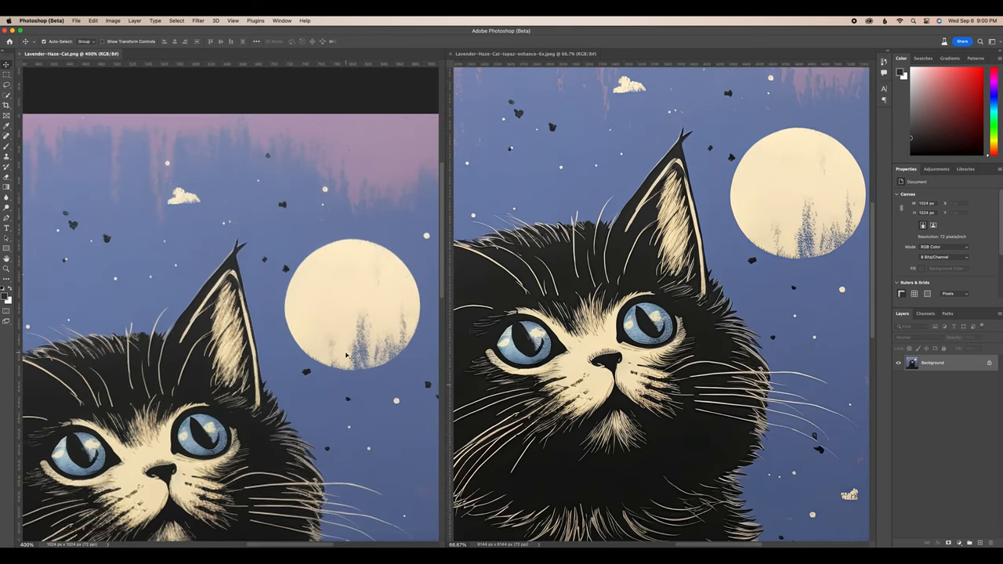
{"action": "left_click", "coordinate": [113, 20]}
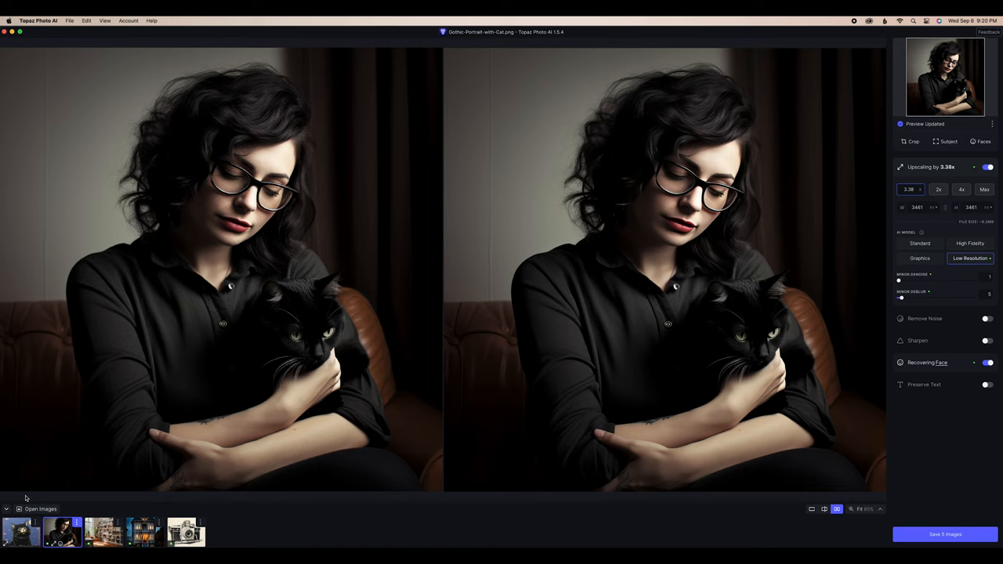
{"action": "mouse_move", "coordinate": [63, 531]}
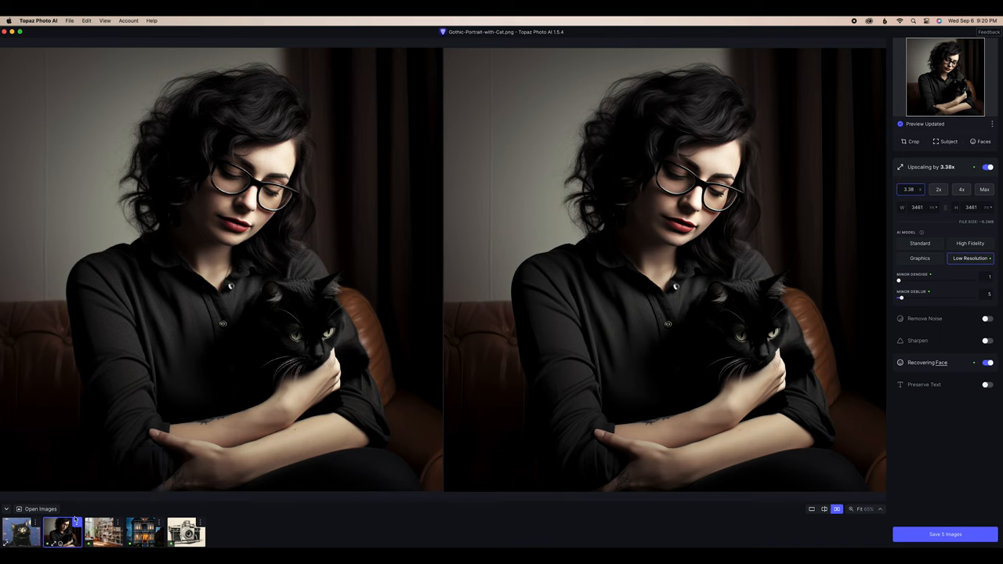
{"action": "mouse_move", "coordinate": [63, 531]}
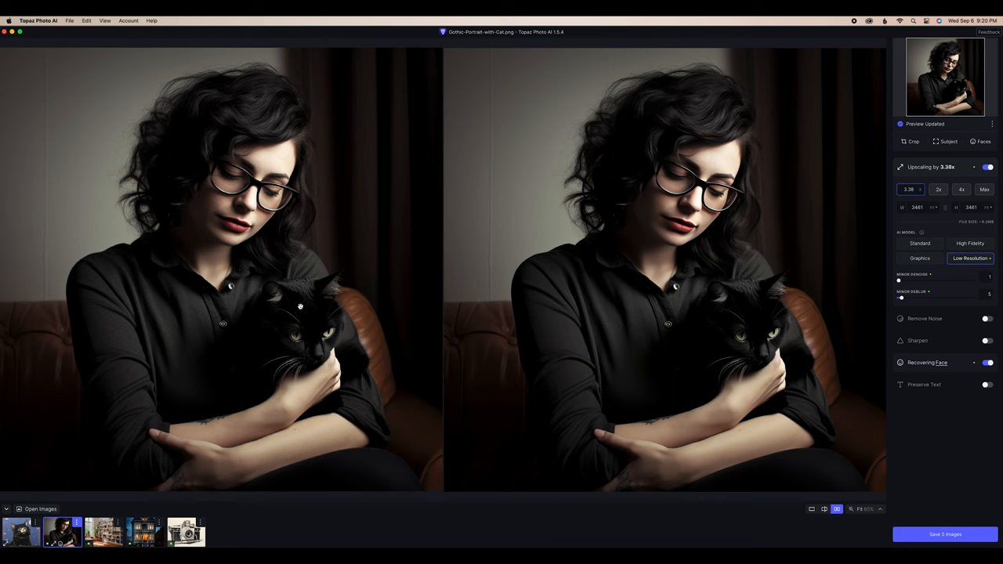
{"action": "mouse_move", "coordinate": [314, 249]}
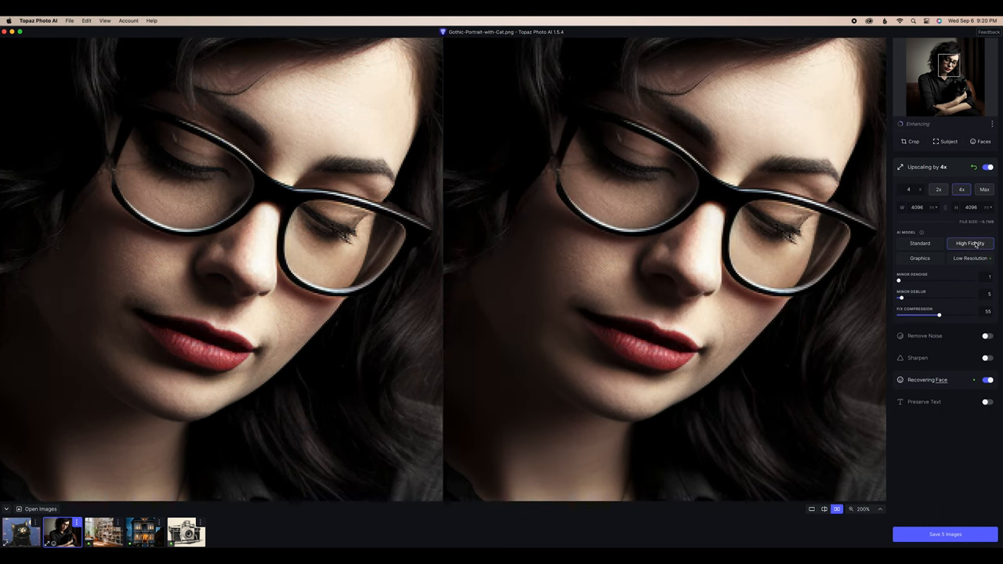
- Give the gothic portrait High Fidelity upscaling with Recover Faces on and Remove Noise off
{"action": "left_click", "coordinate": [928, 381]}
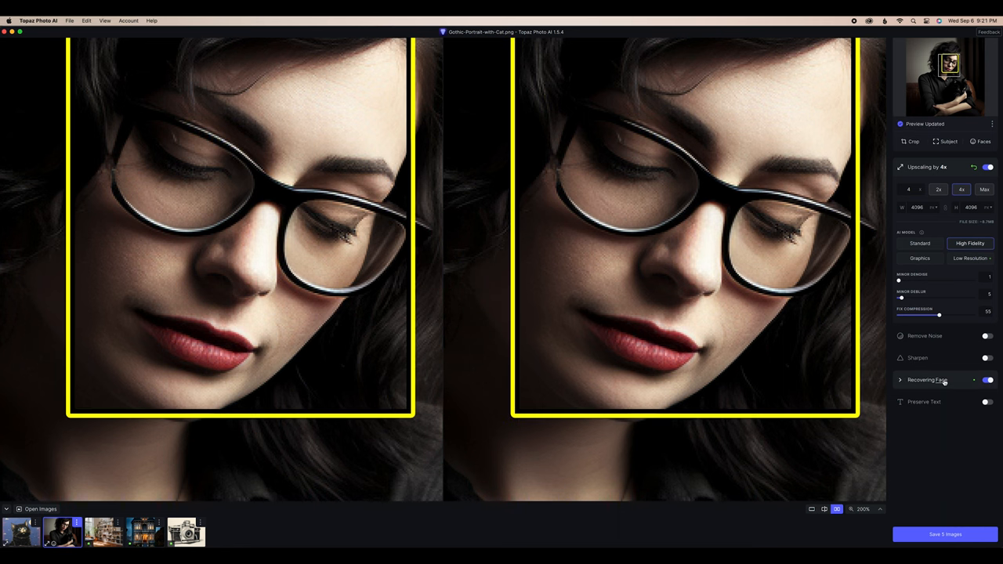
{"action": "left_click", "coordinate": [899, 381]}
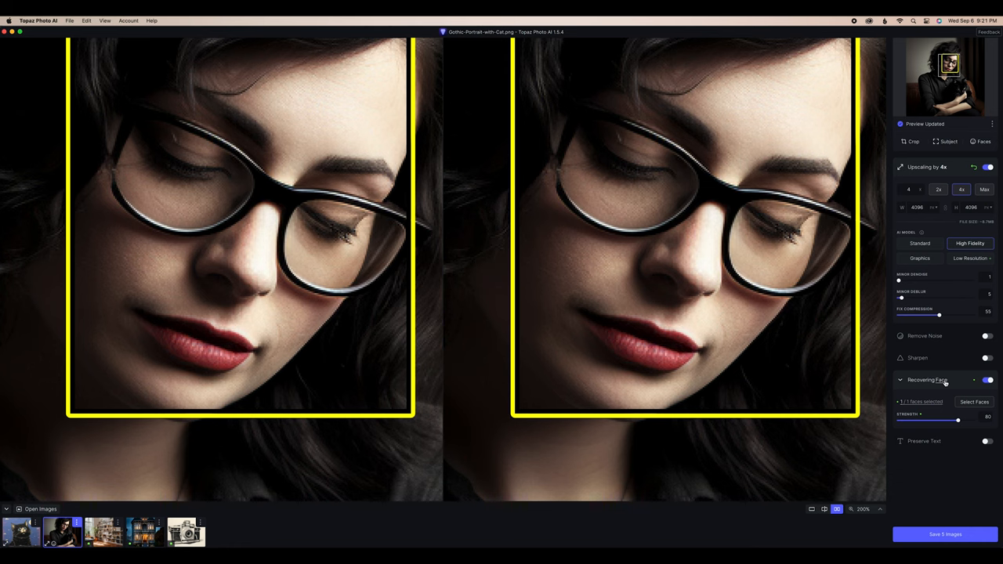
{"action": "left_click", "coordinate": [900, 381]}
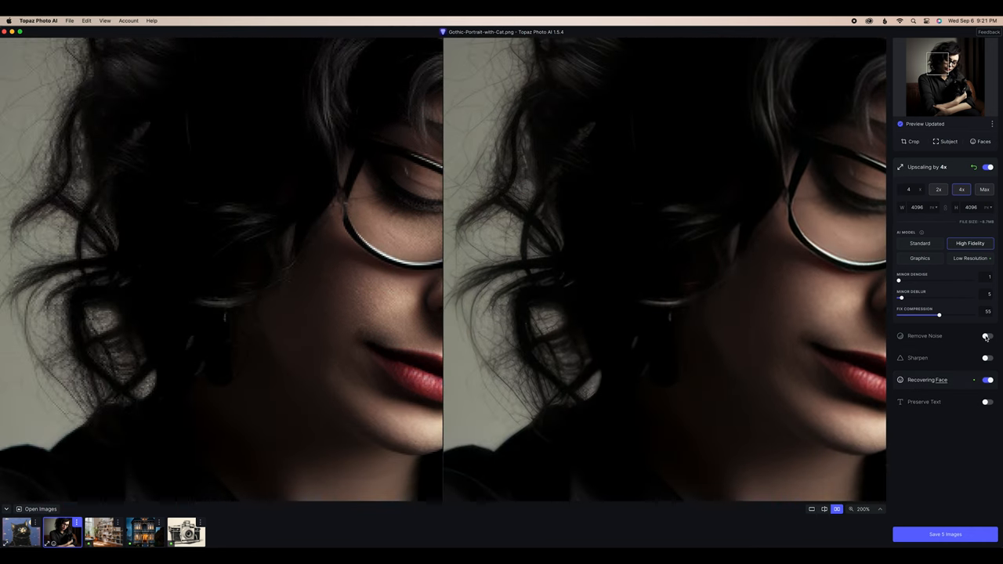
{"action": "left_click", "coordinate": [987, 336]}
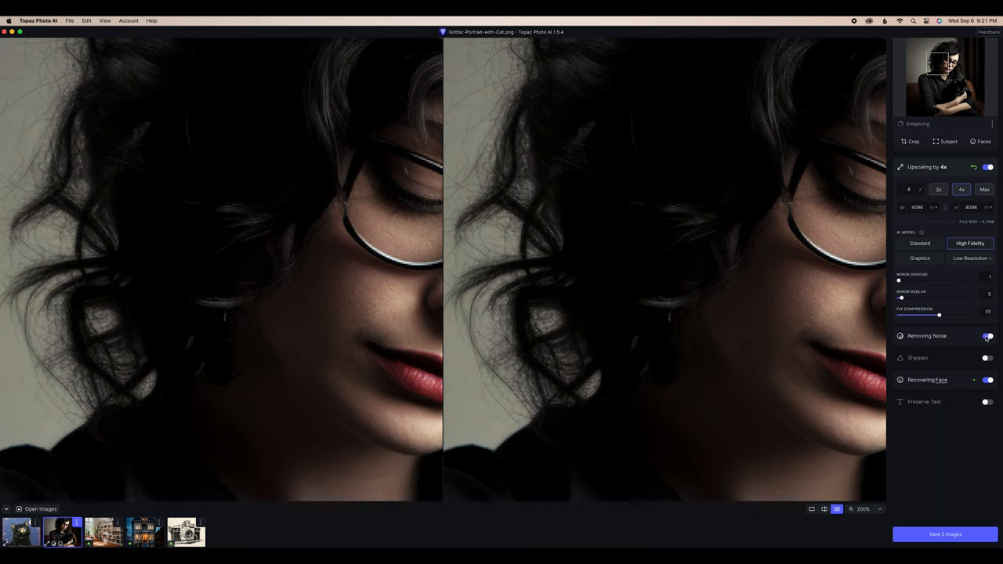
{"action": "left_click", "coordinate": [988, 336]}
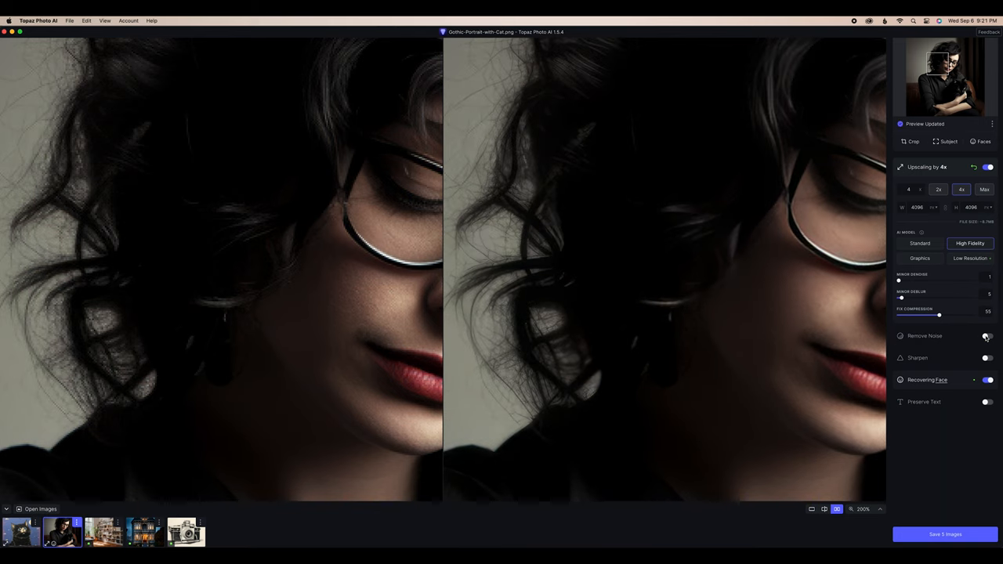
{"action": "left_click", "coordinate": [987, 357]}
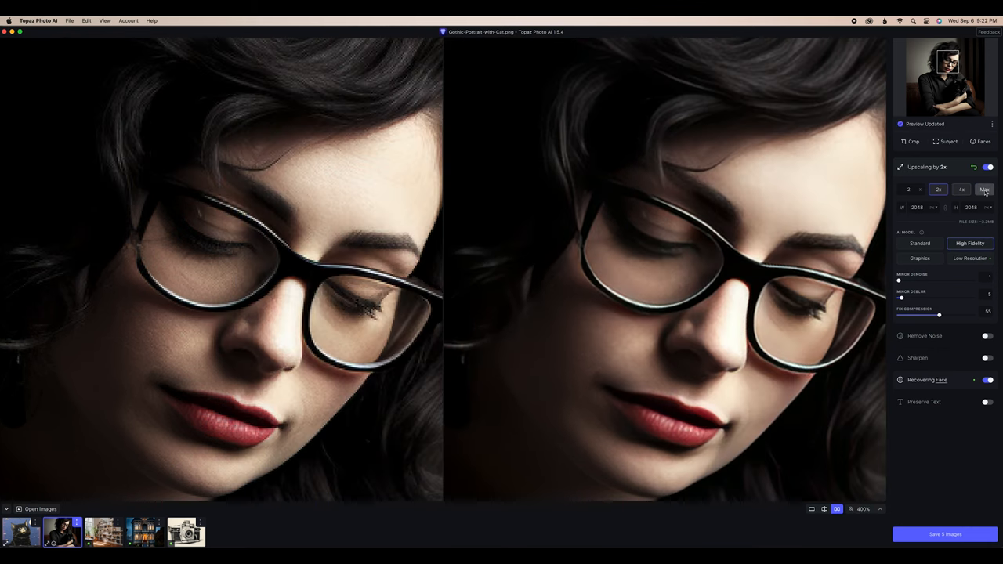
{"action": "left_click", "coordinate": [984, 188]}
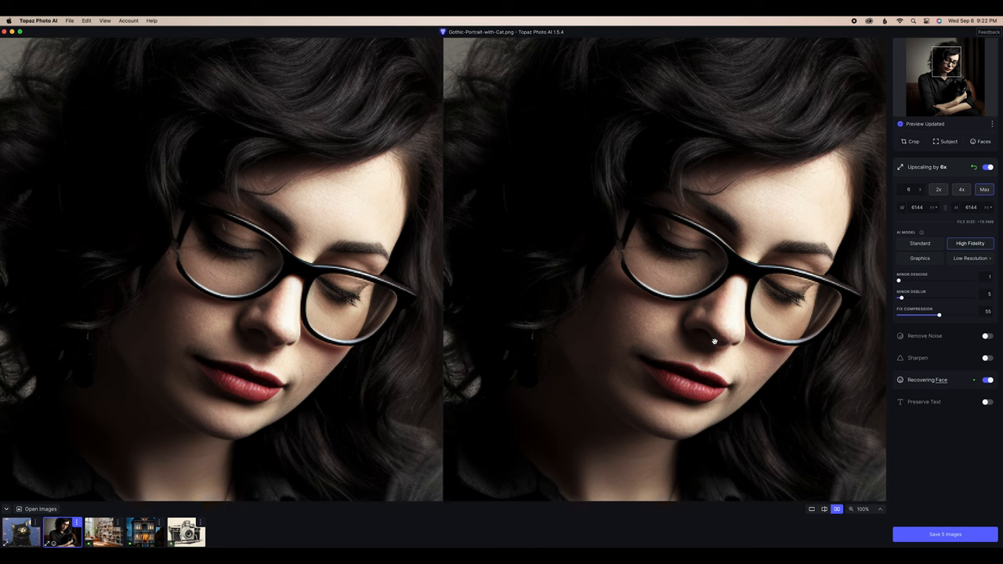
- Load the studio interior image from the filmstrip
{"action": "left_click", "coordinate": [103, 532]}
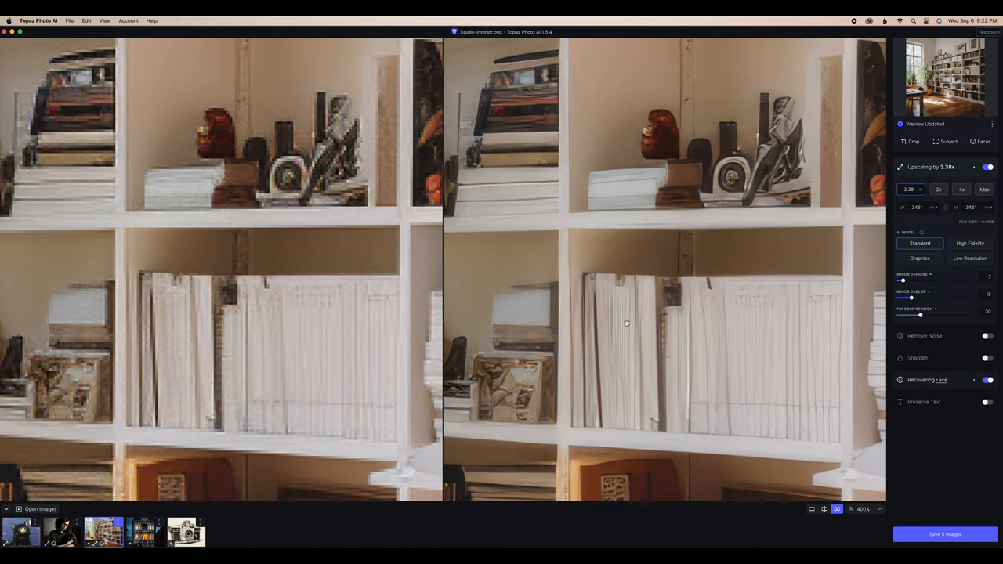
- Adjust the studio interior's upscale, turn off face recovery, then load Victorian House 07
{"action": "left_click", "coordinate": [970, 243]}
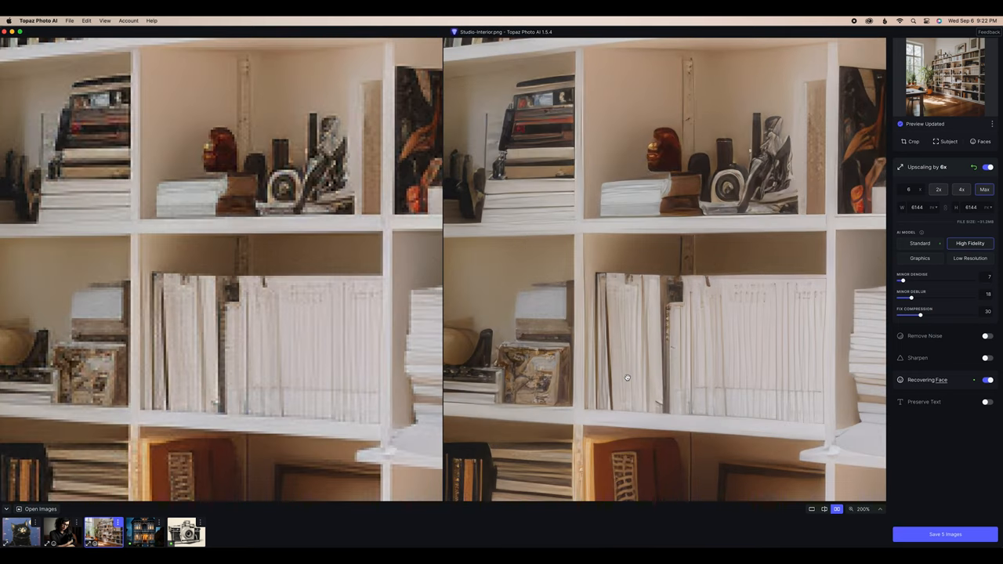
{"action": "mouse_move", "coordinate": [614, 196]}
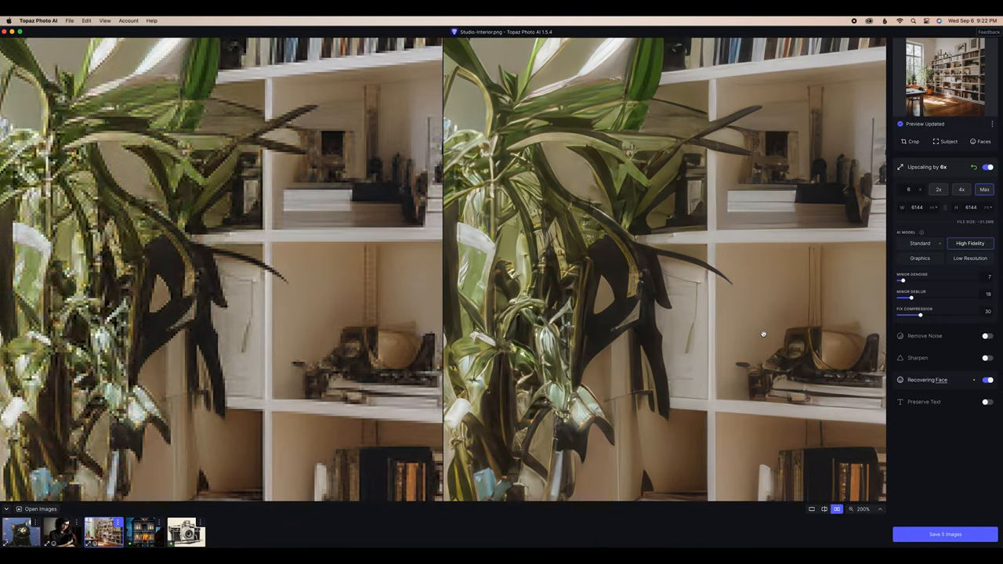
{"action": "left_click", "coordinate": [987, 381]}
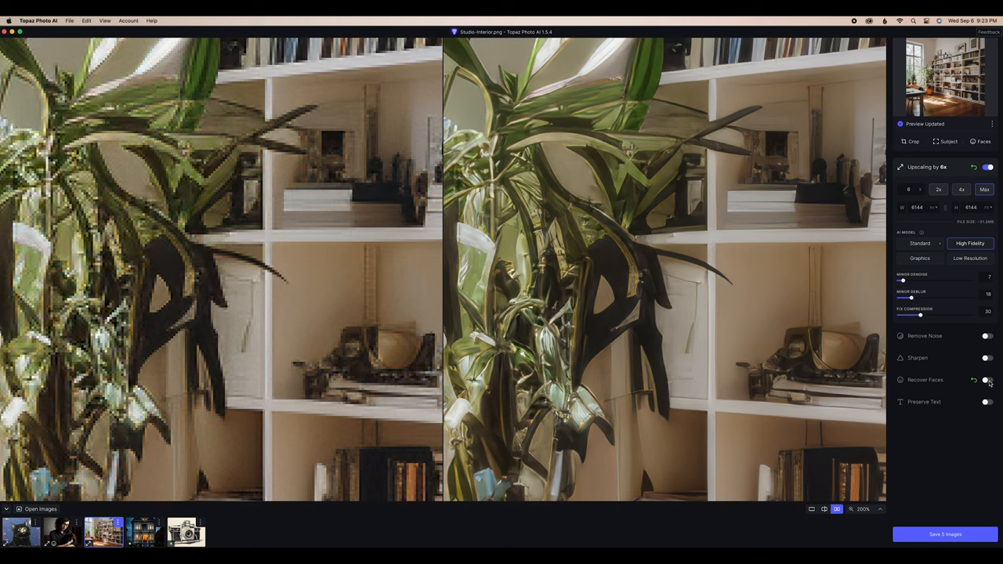
{"action": "mouse_move", "coordinate": [141, 531]}
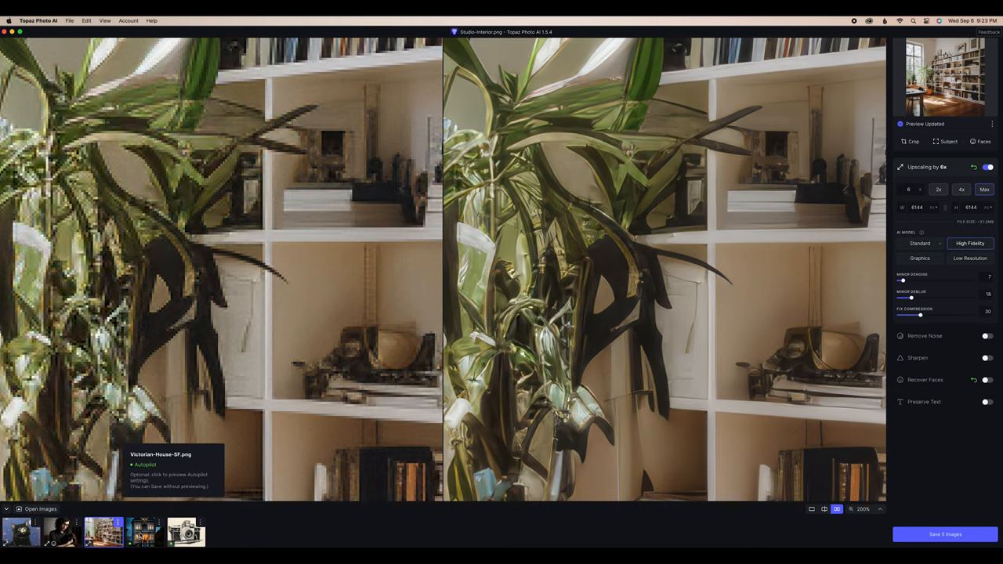
{"action": "left_click", "coordinate": [144, 532]}
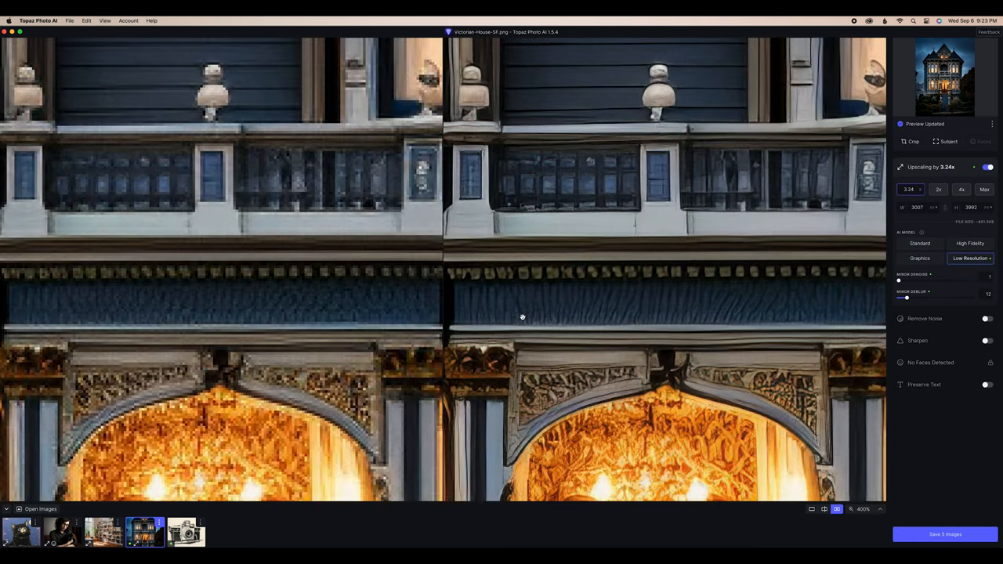
- Set the Victorian house to 6x upscaling with Remove Noise off and Sharpen toggled, then load the camera drawing
{"action": "left_click", "coordinate": [970, 243]}
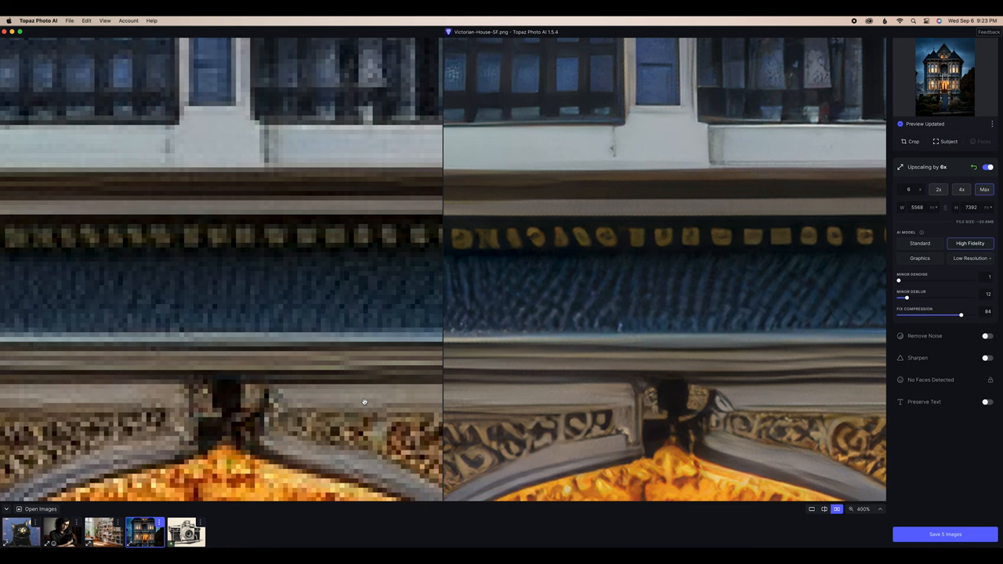
{"action": "scroll", "scroll_direction": "down", "scroll_amount": 3}
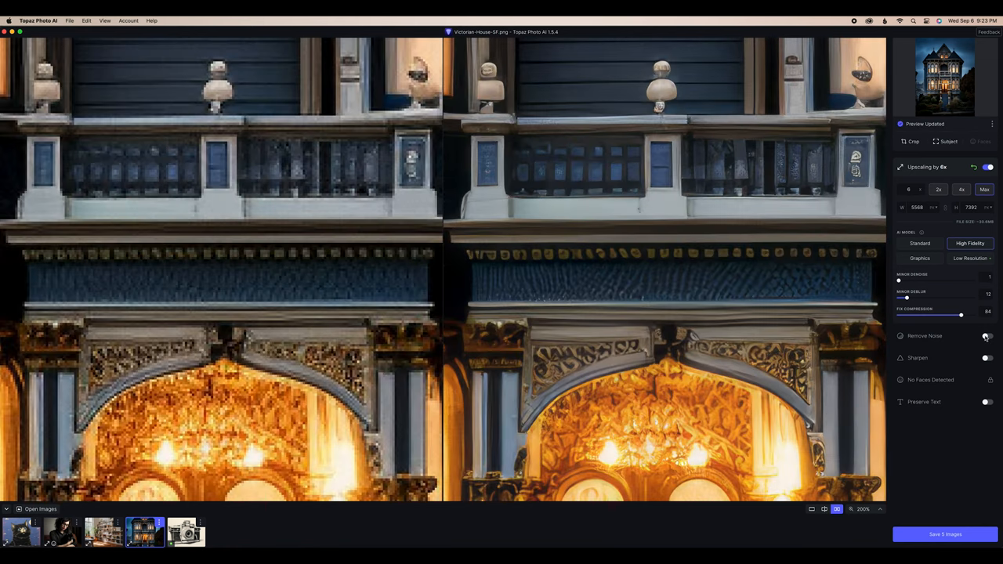
{"action": "left_click", "coordinate": [987, 335]}
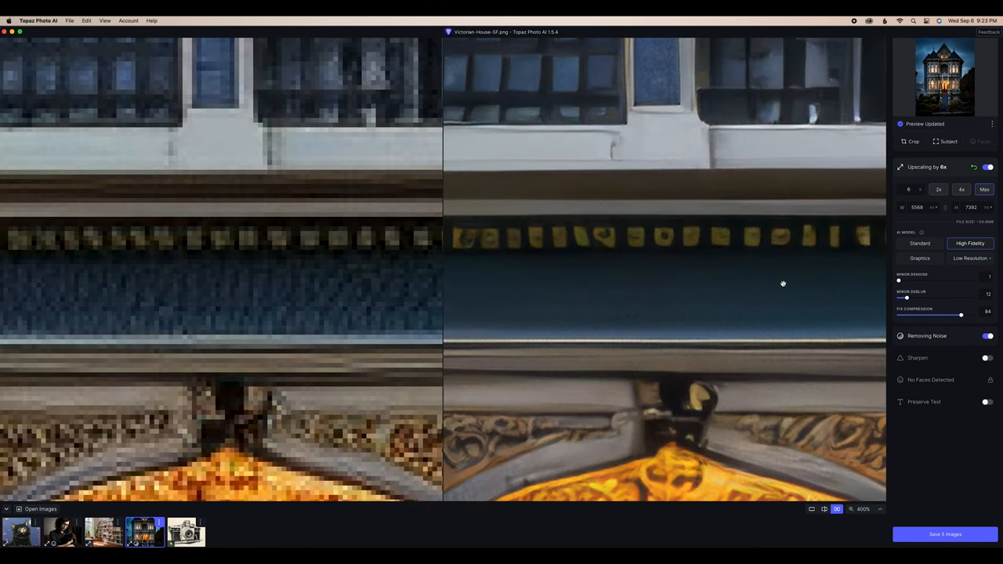
{"action": "left_click", "coordinate": [987, 336]}
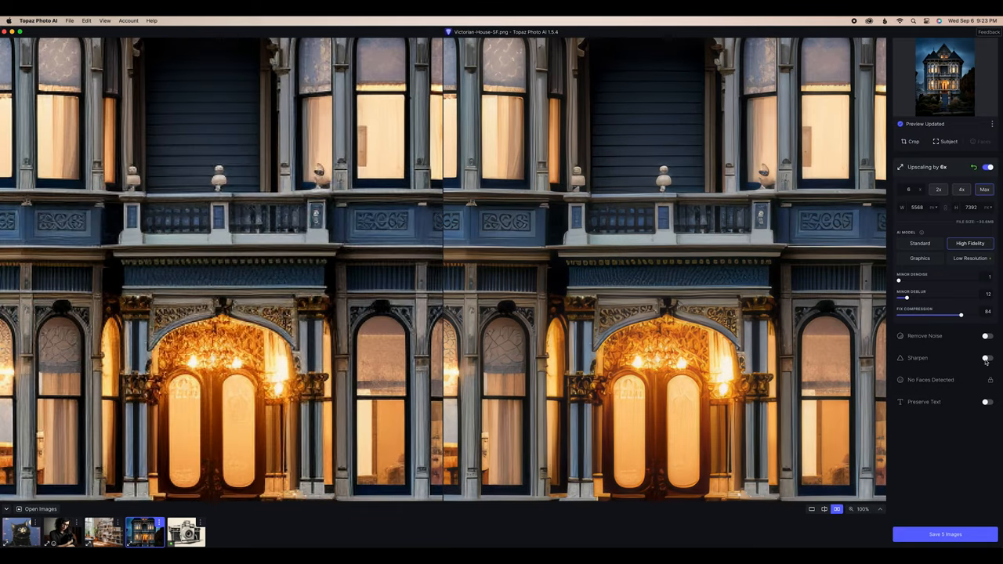
{"action": "left_click", "coordinate": [988, 357]}
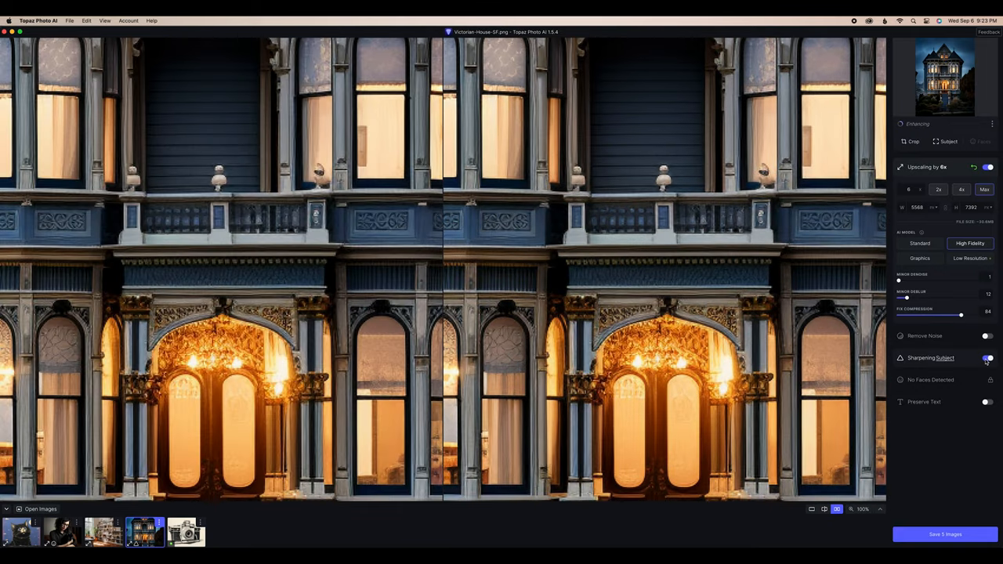
{"action": "left_click", "coordinate": [987, 357]}
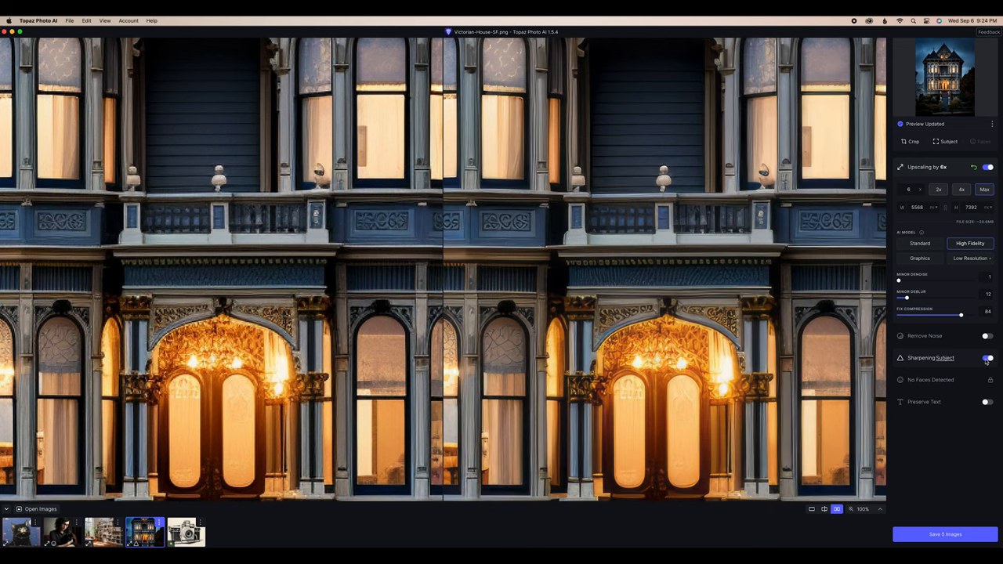
{"action": "left_click", "coordinate": [185, 532]}
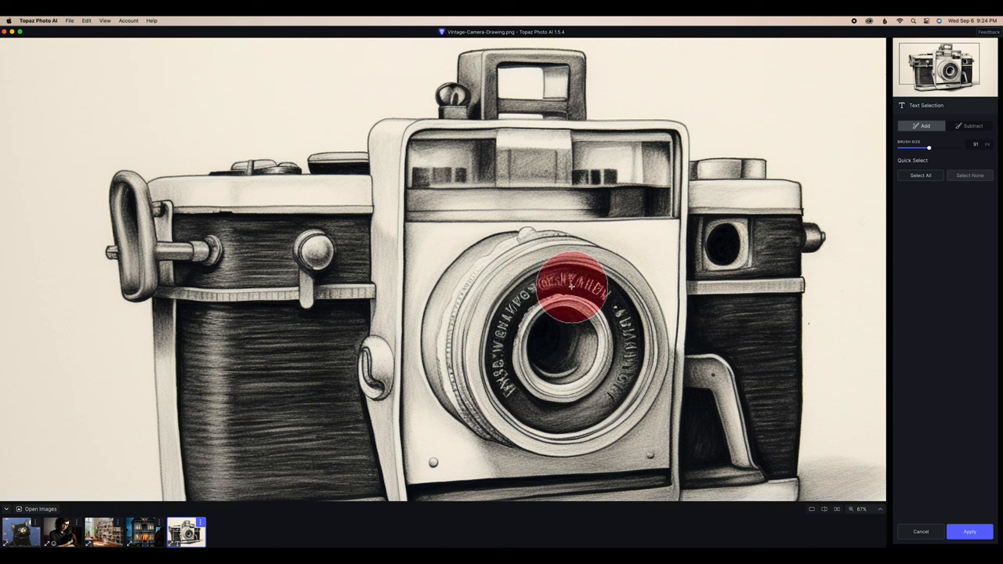
- Paint the Preserve Text mask over the lettering around the camera's lens ring
{"action": "left_click_drag", "start_coordinate": [928, 147], "coordinate": [922, 147]}
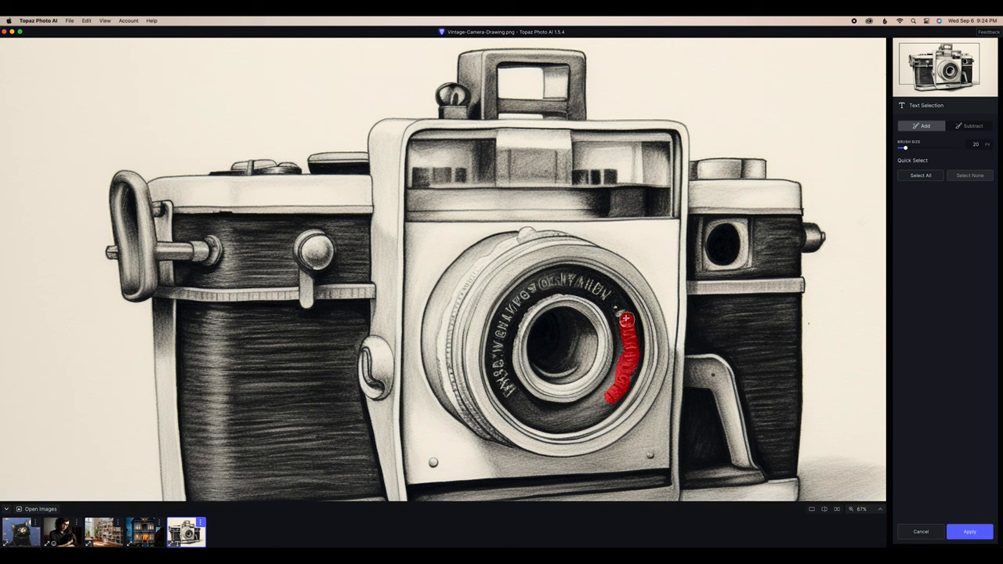
{"action": "left_click_drag", "start_coordinate": [627, 317], "coordinate": [526, 292]}
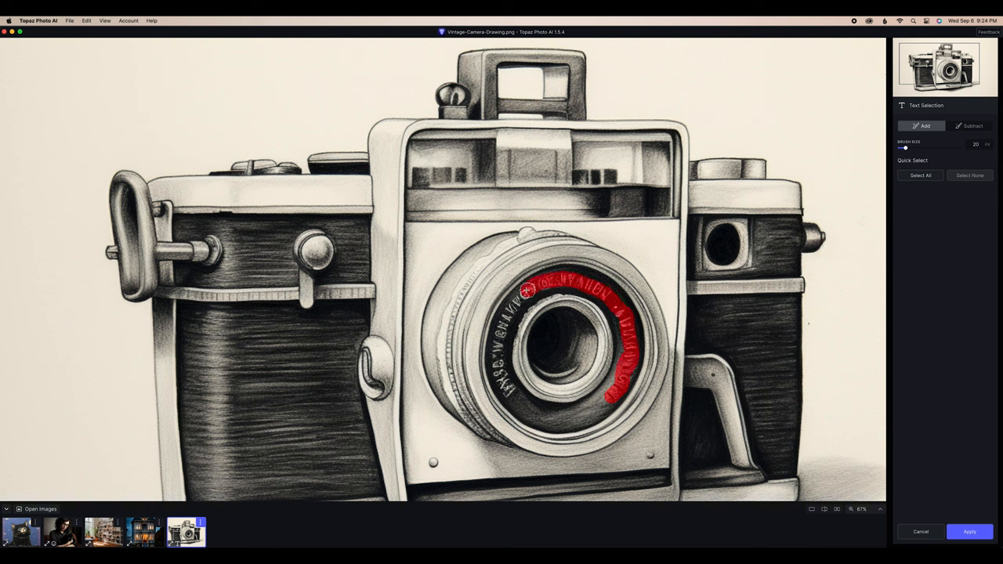
{"action": "left_click_drag", "start_coordinate": [529, 291], "coordinate": [507, 388]}
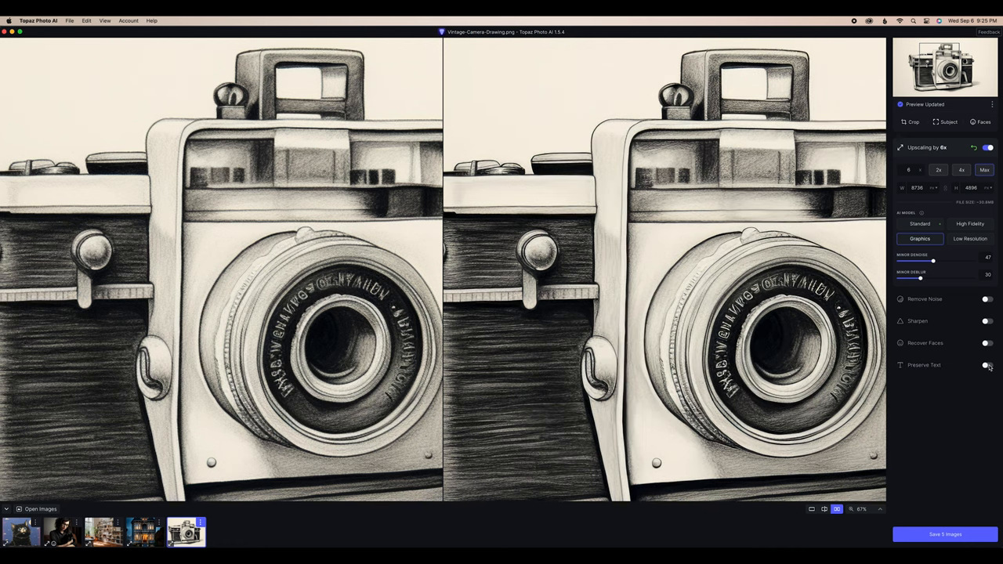
{"action": "left_click", "coordinate": [970, 222]}
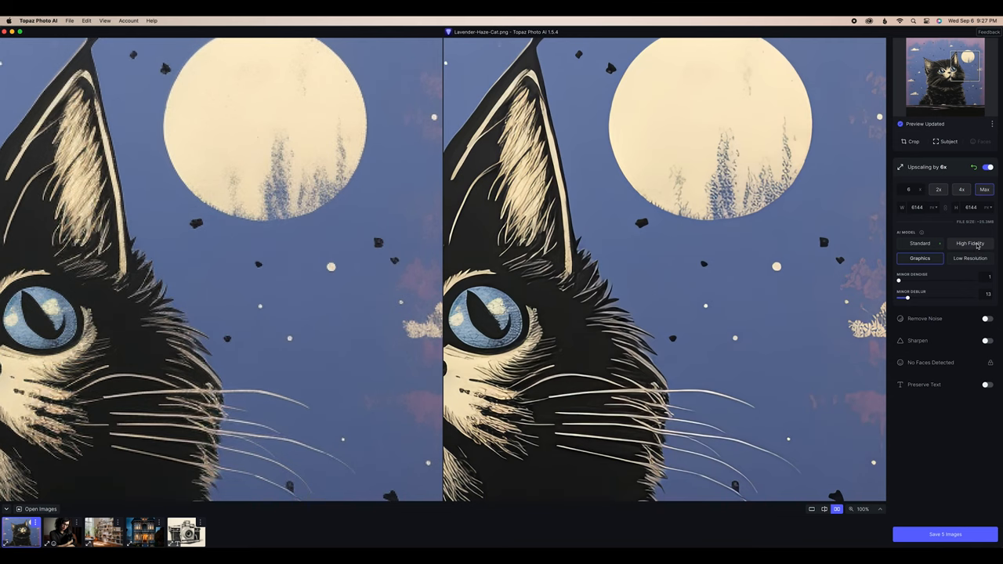
- Set the lavender house cat image to High Fidelity upscaling at 6x
{"action": "left_click", "coordinate": [970, 242]}
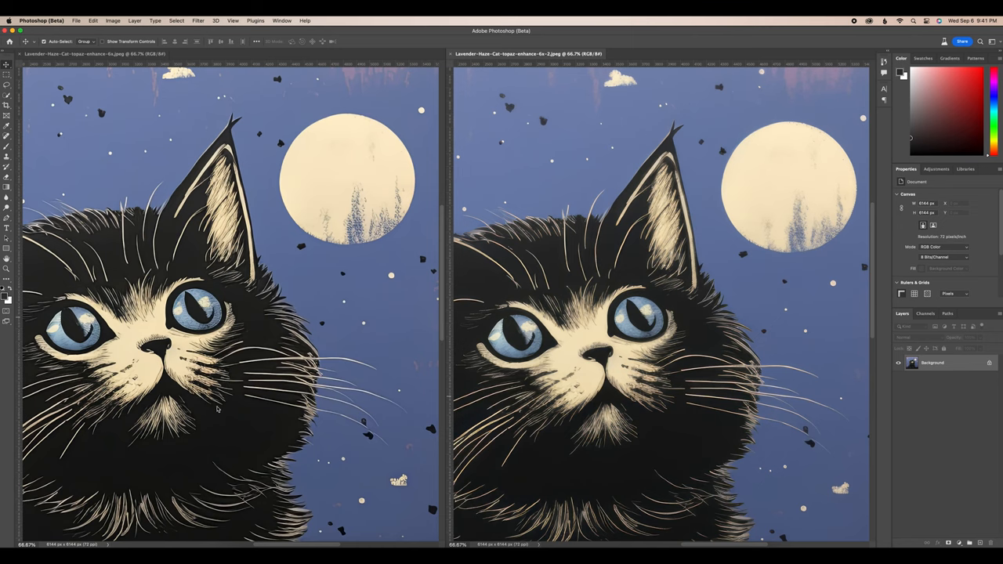
{"action": "mouse_move", "coordinate": [736, 408]}
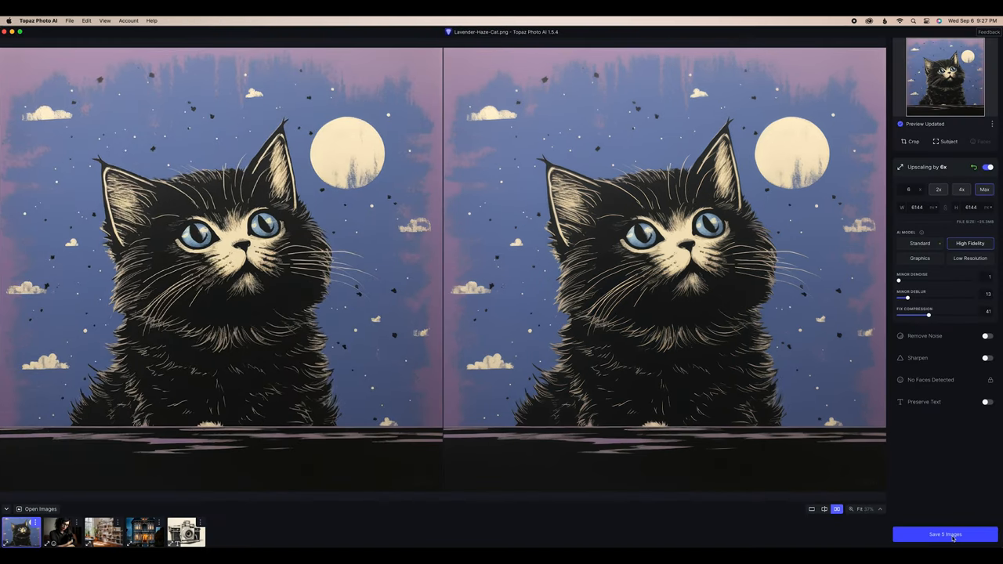
- Export all five queued images as JPEGs to their original folders and dismiss the export window
{"action": "left_click", "coordinate": [945, 535]}
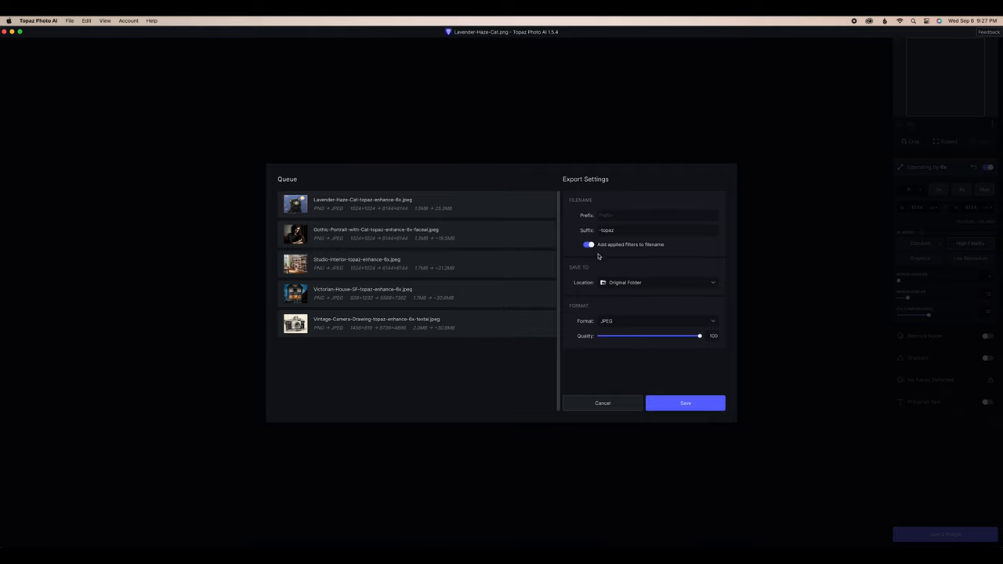
{"action": "left_click", "coordinate": [685, 403]}
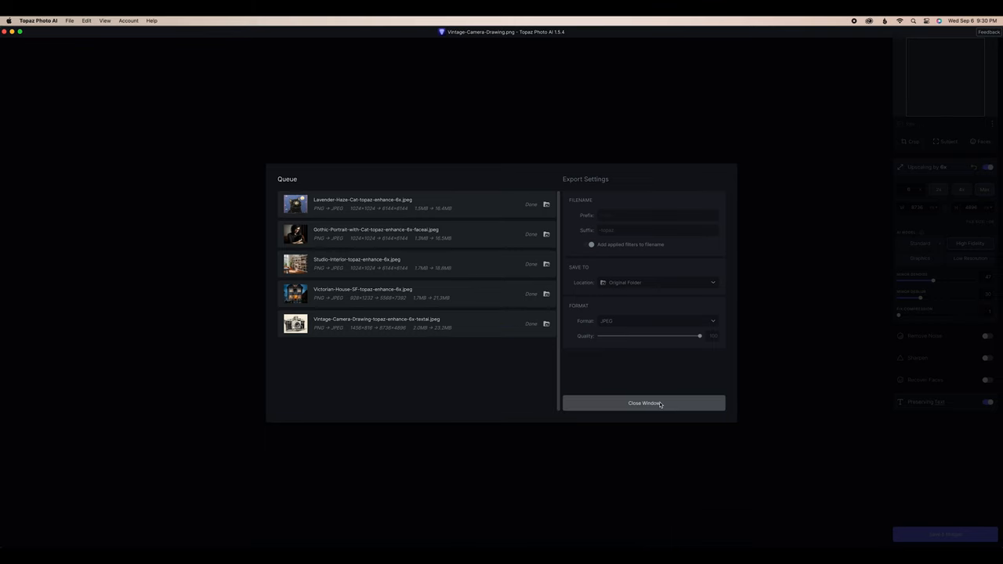
{"action": "left_click", "coordinate": [642, 403]}
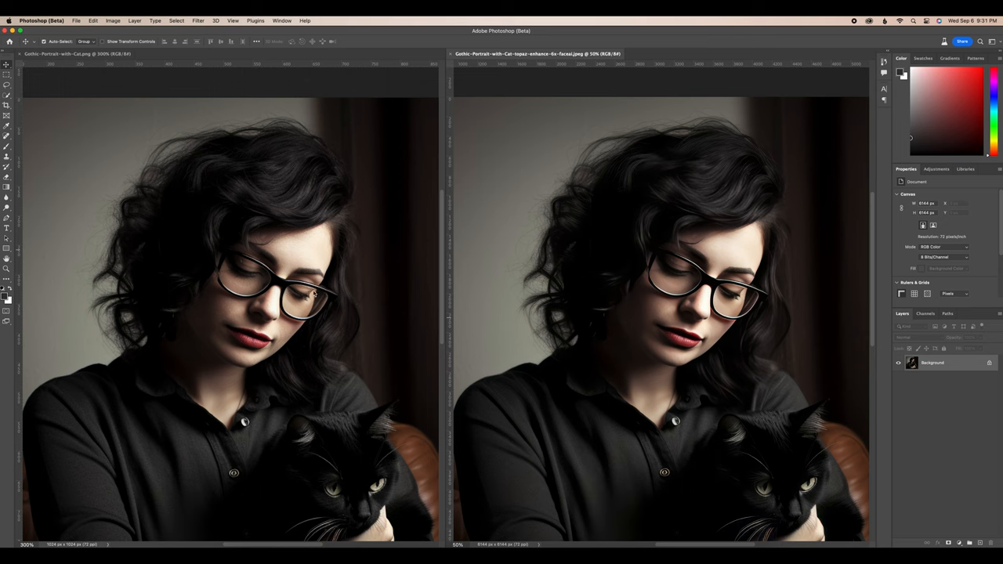
{"action": "mouse_move", "coordinate": [321, 317]}
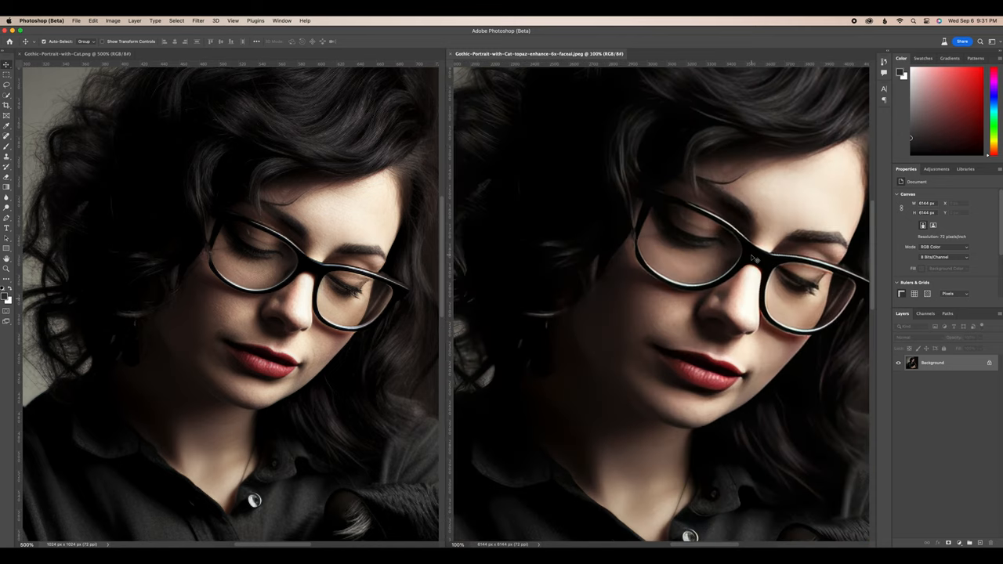
{"action": "mouse_move", "coordinate": [376, 288]}
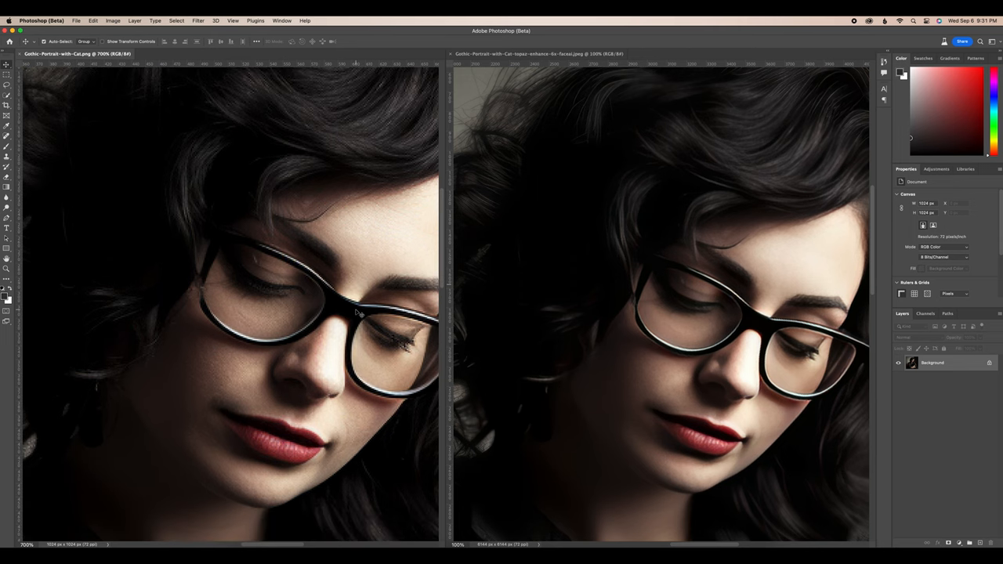
{"action": "mouse_move", "coordinate": [174, 191]}
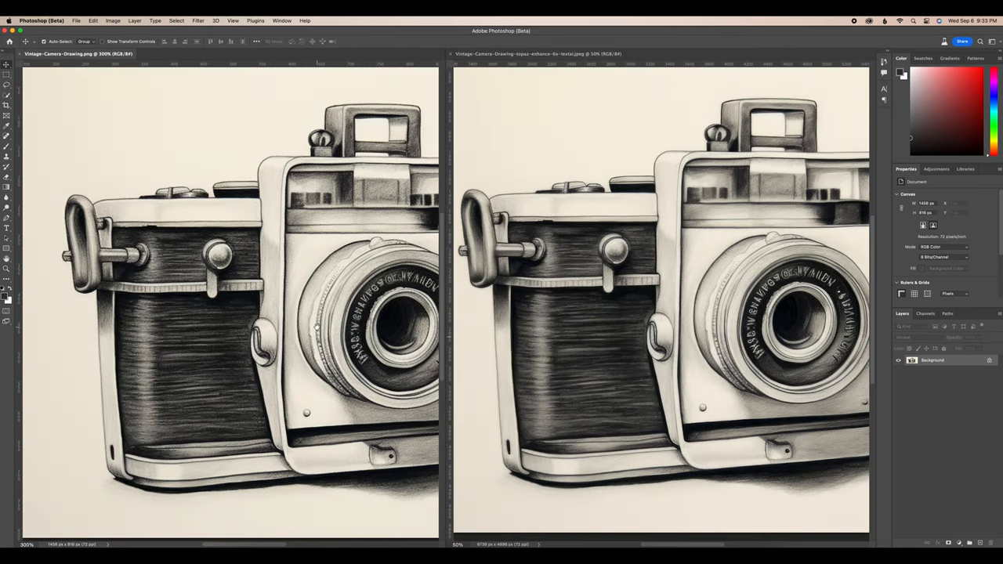
{"action": "mouse_move", "coordinate": [291, 466]}
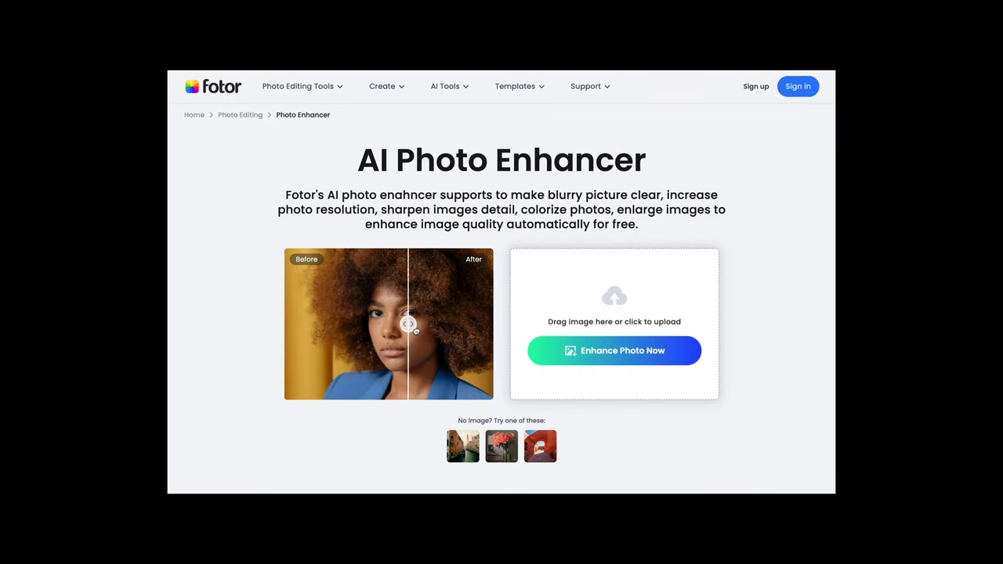
{"action": "mouse_move", "coordinate": [407, 341]}
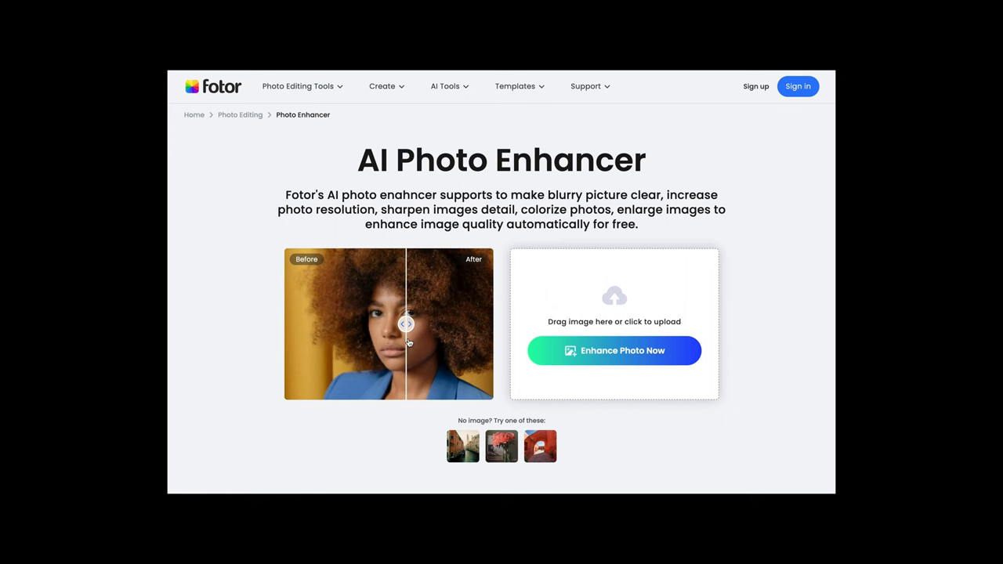